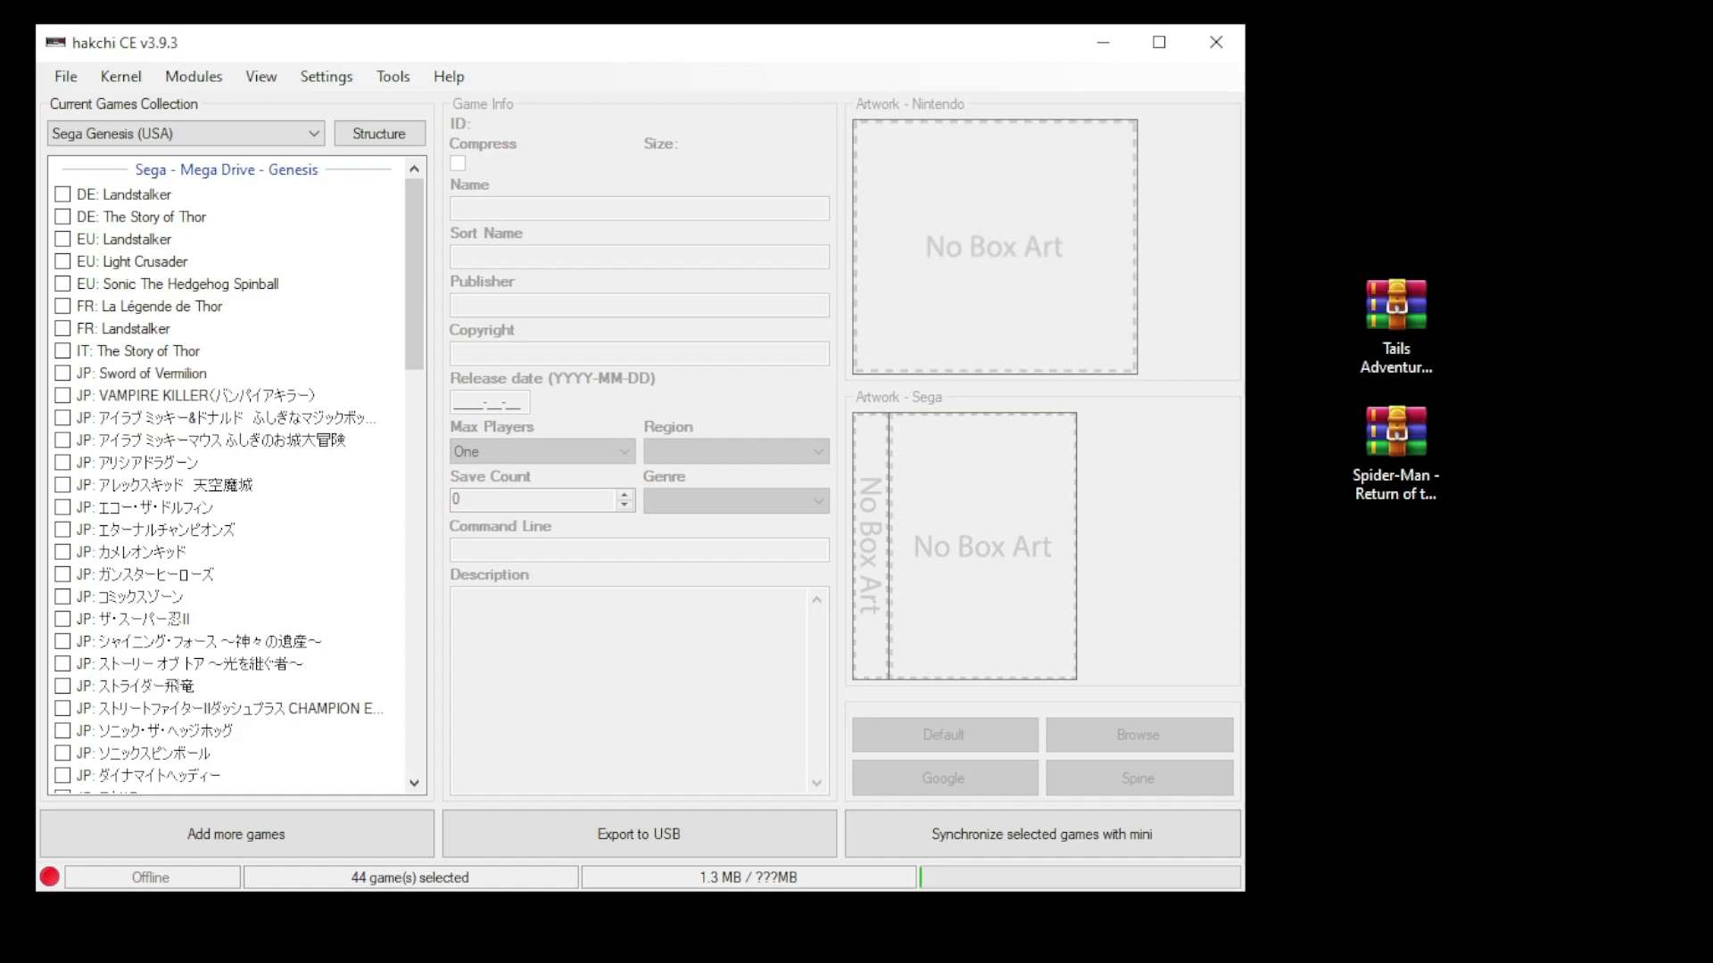
{"action": "mouse_move", "coordinate": [601, 366]}
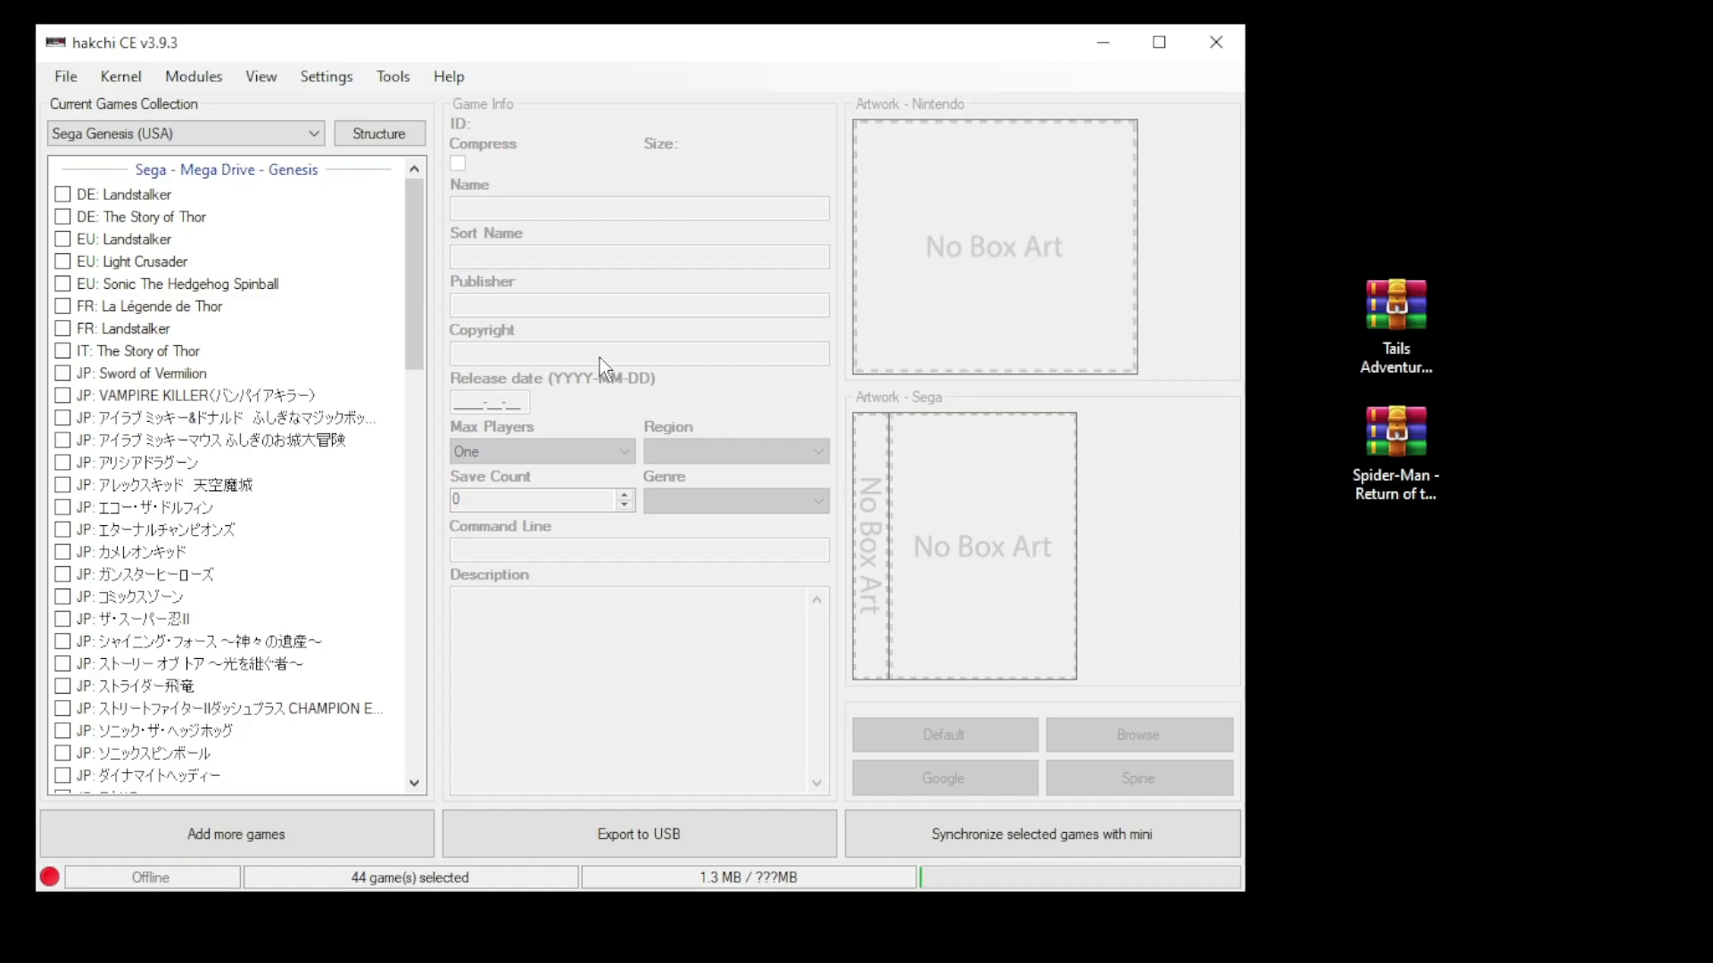
Run Kernel Install/Repair and confirm flashing the custom kernel to the Genesis Mini
{"action": "left_click", "coordinate": [120, 75]}
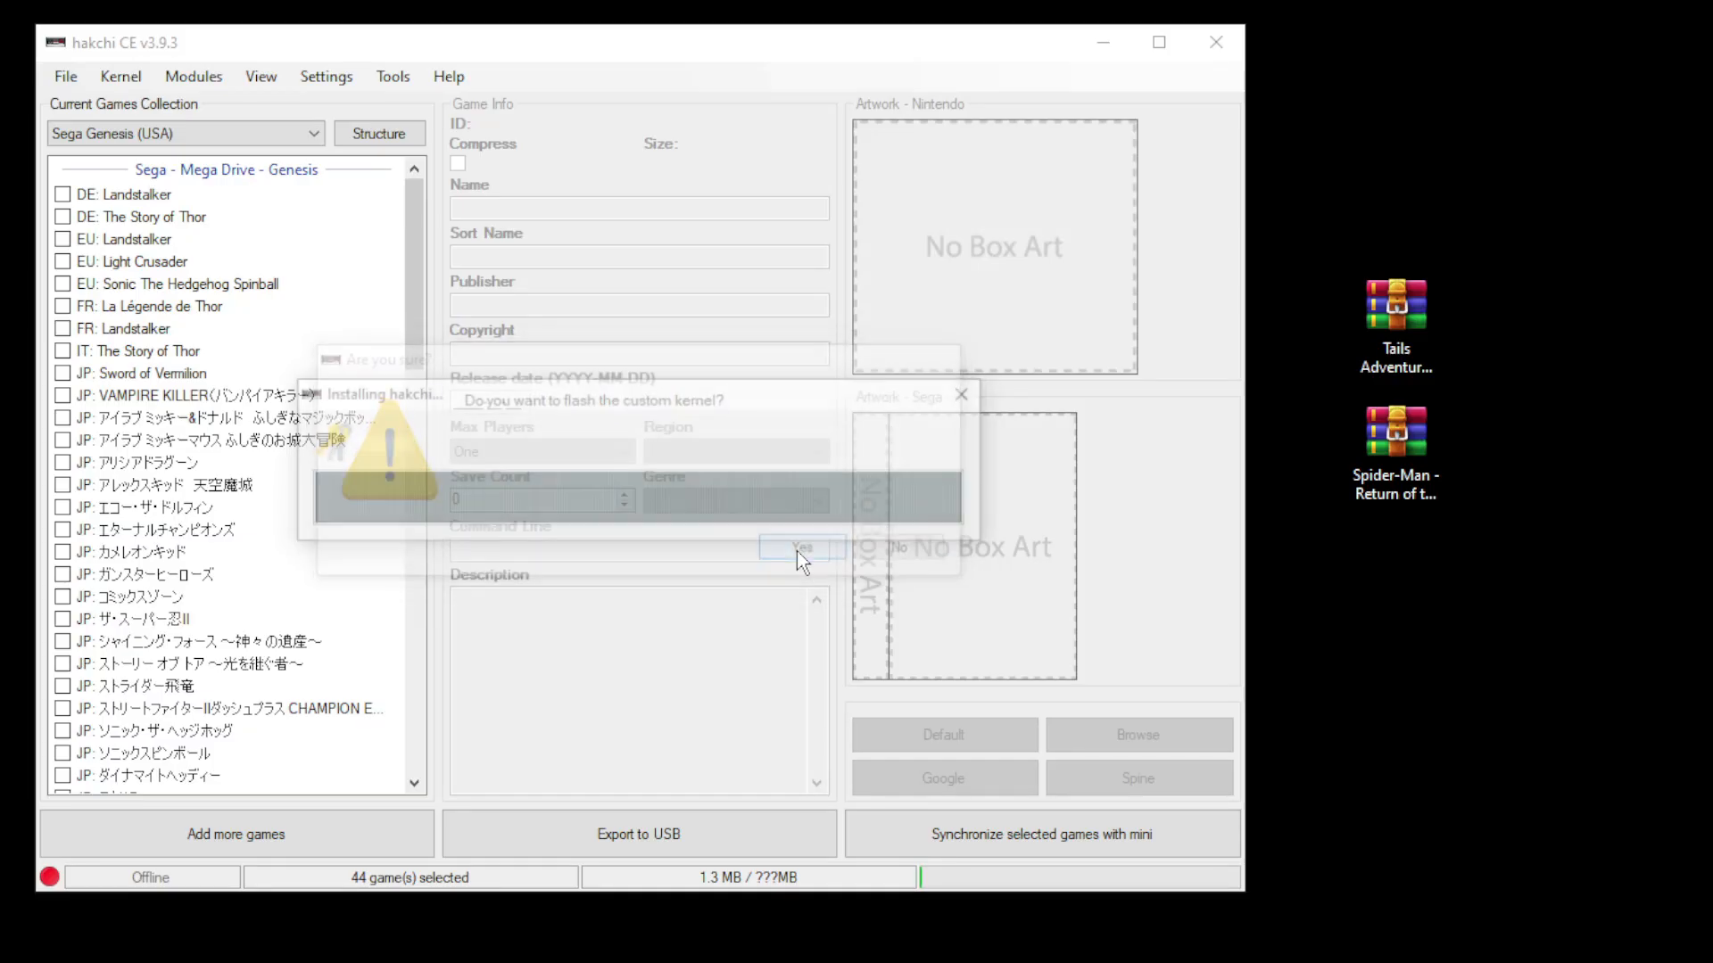
{"action": "left_click", "coordinate": [801, 547]}
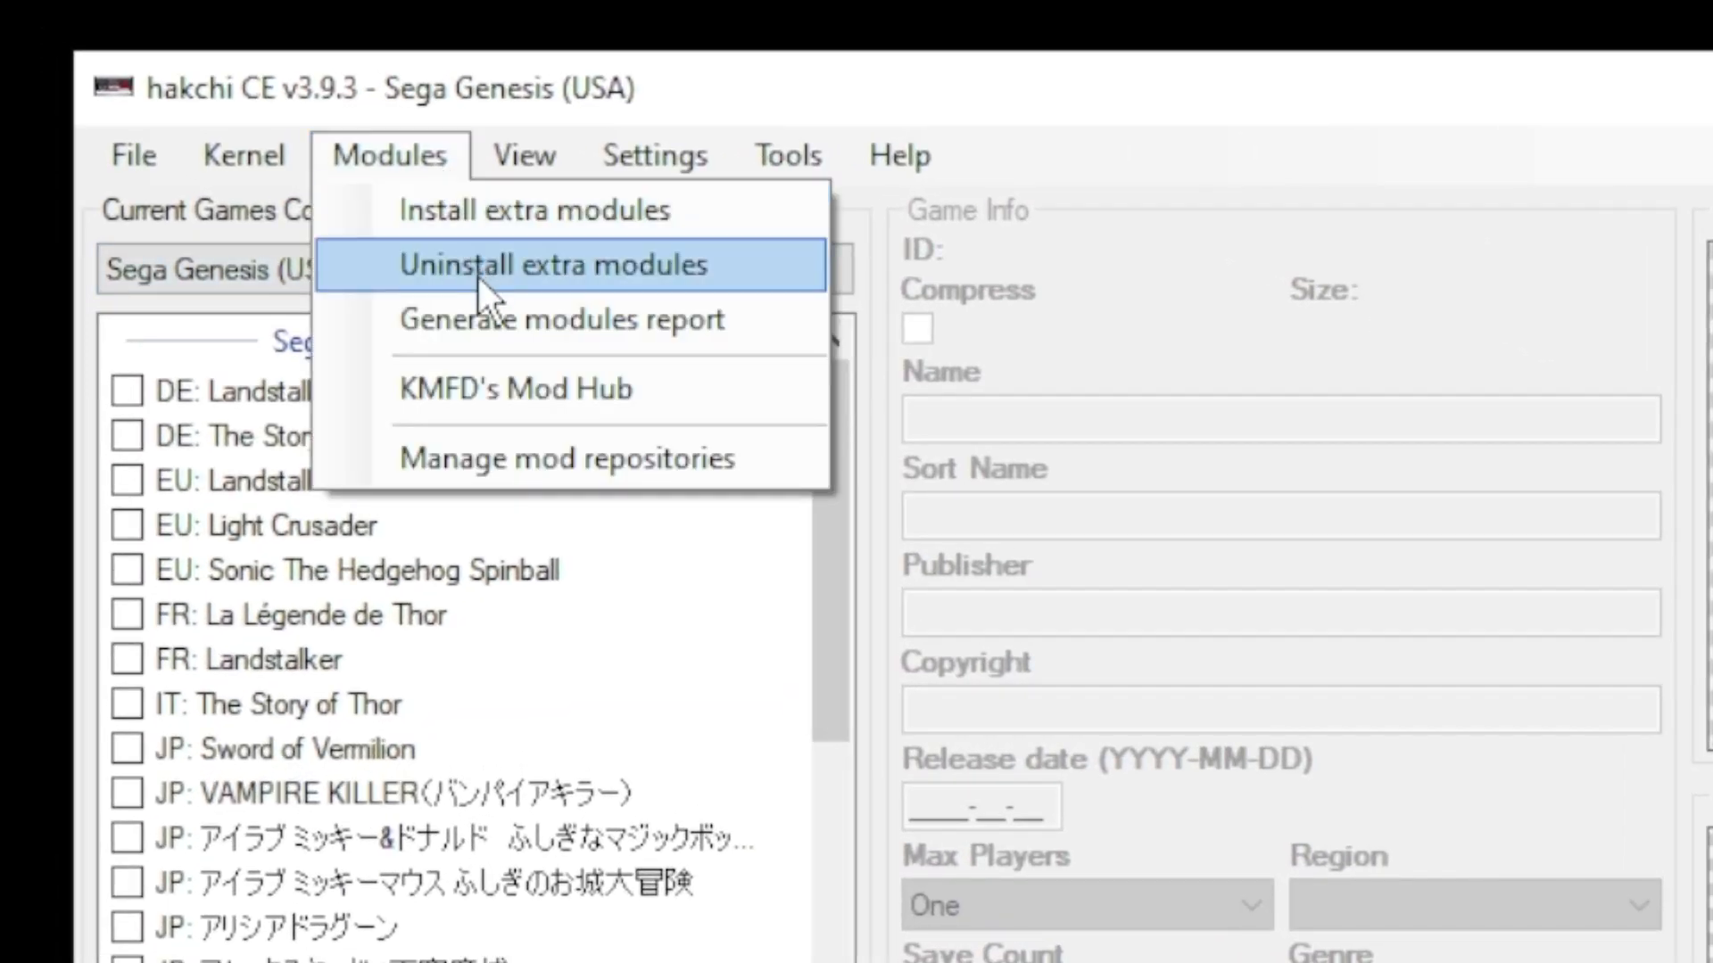
From KMFD's Mod Hub, download the RetroArch 1.9.10 Ozone module
{"action": "left_click", "coordinate": [517, 389]}
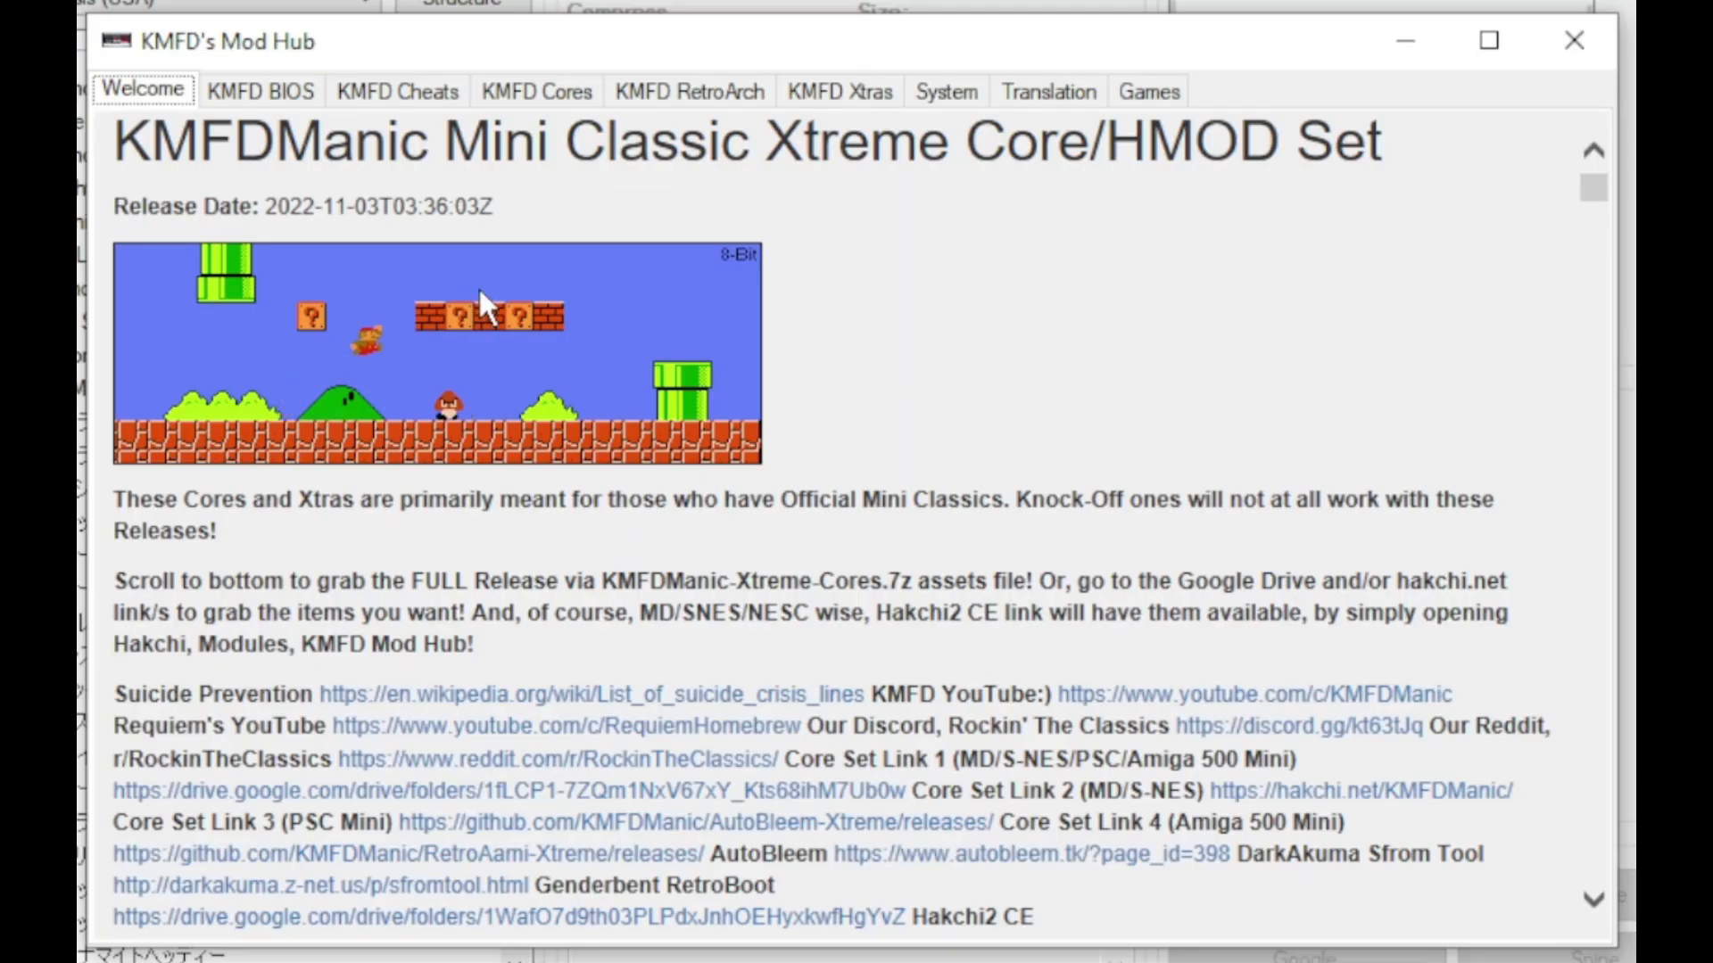
{"action": "left_click", "coordinate": [689, 91]}
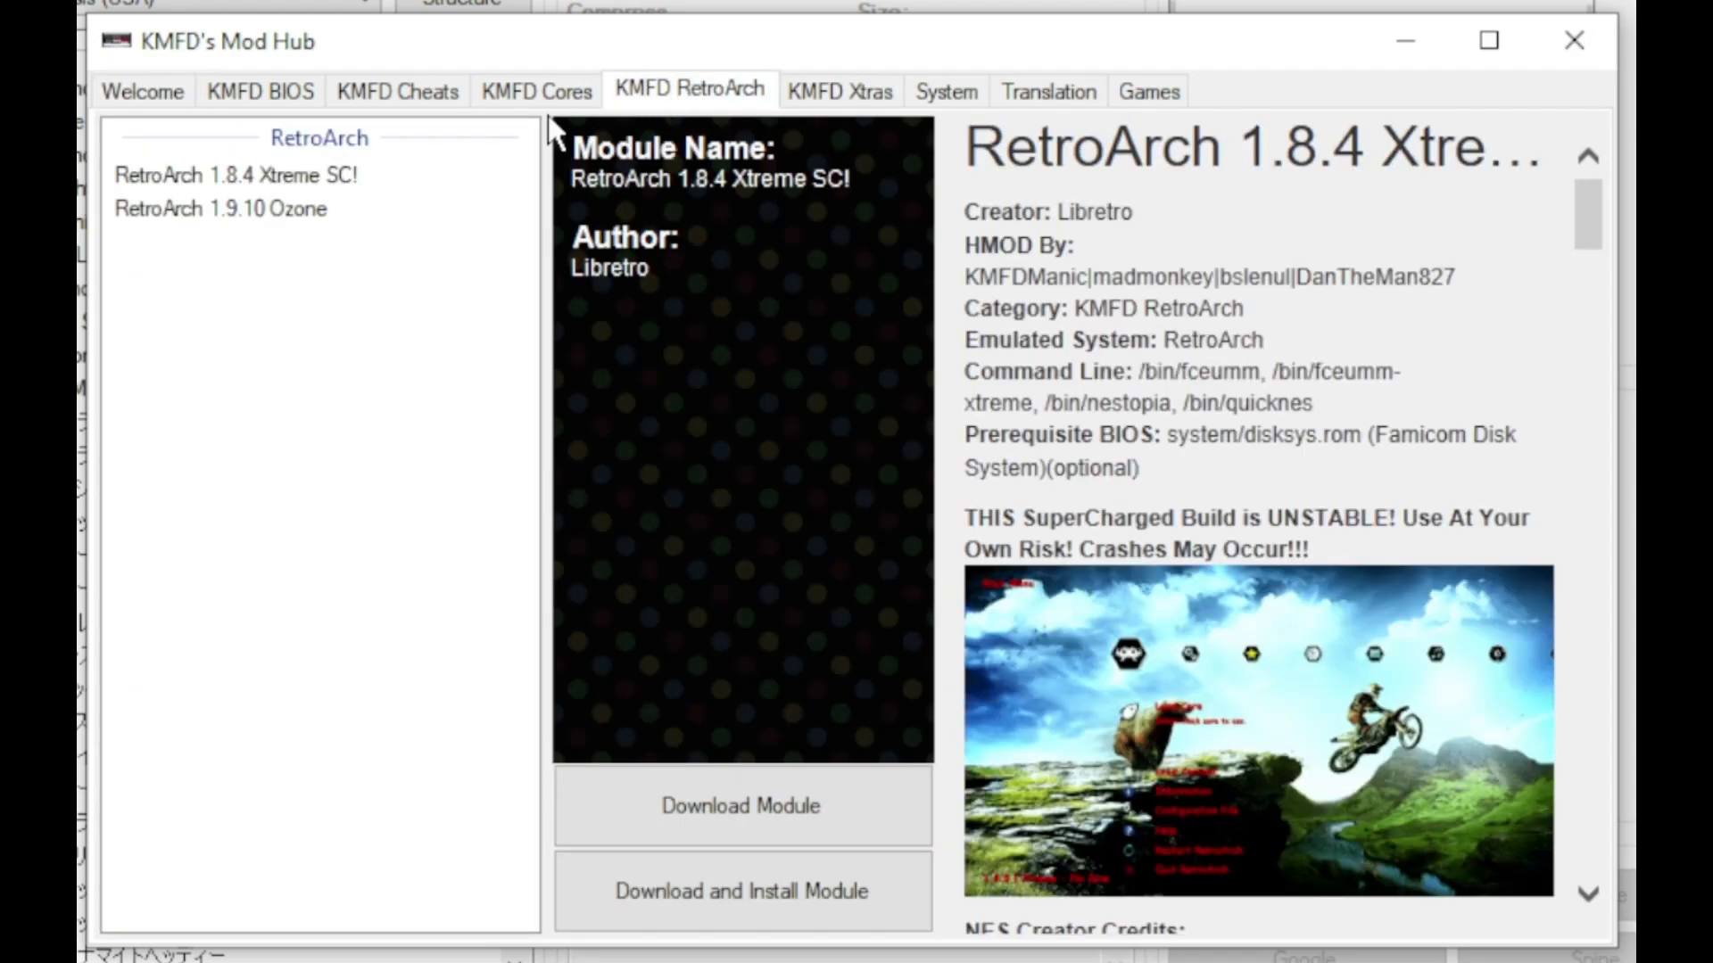
{"action": "left_click", "coordinate": [225, 207]}
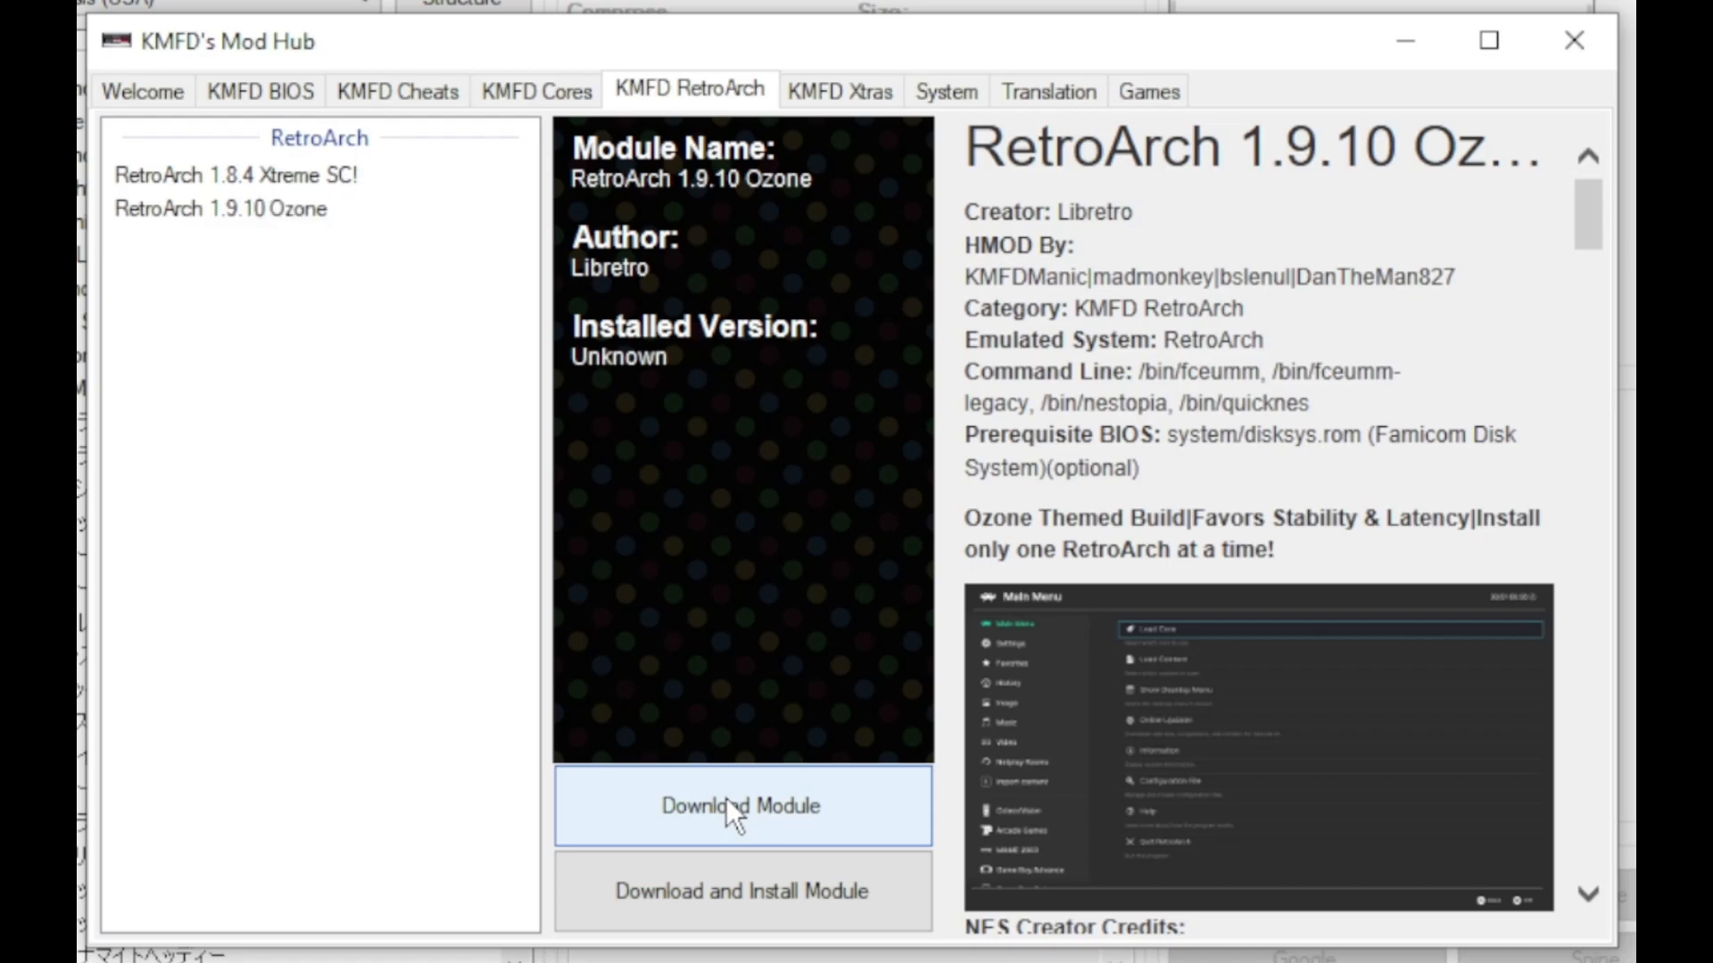
{"action": "left_click", "coordinate": [537, 91]}
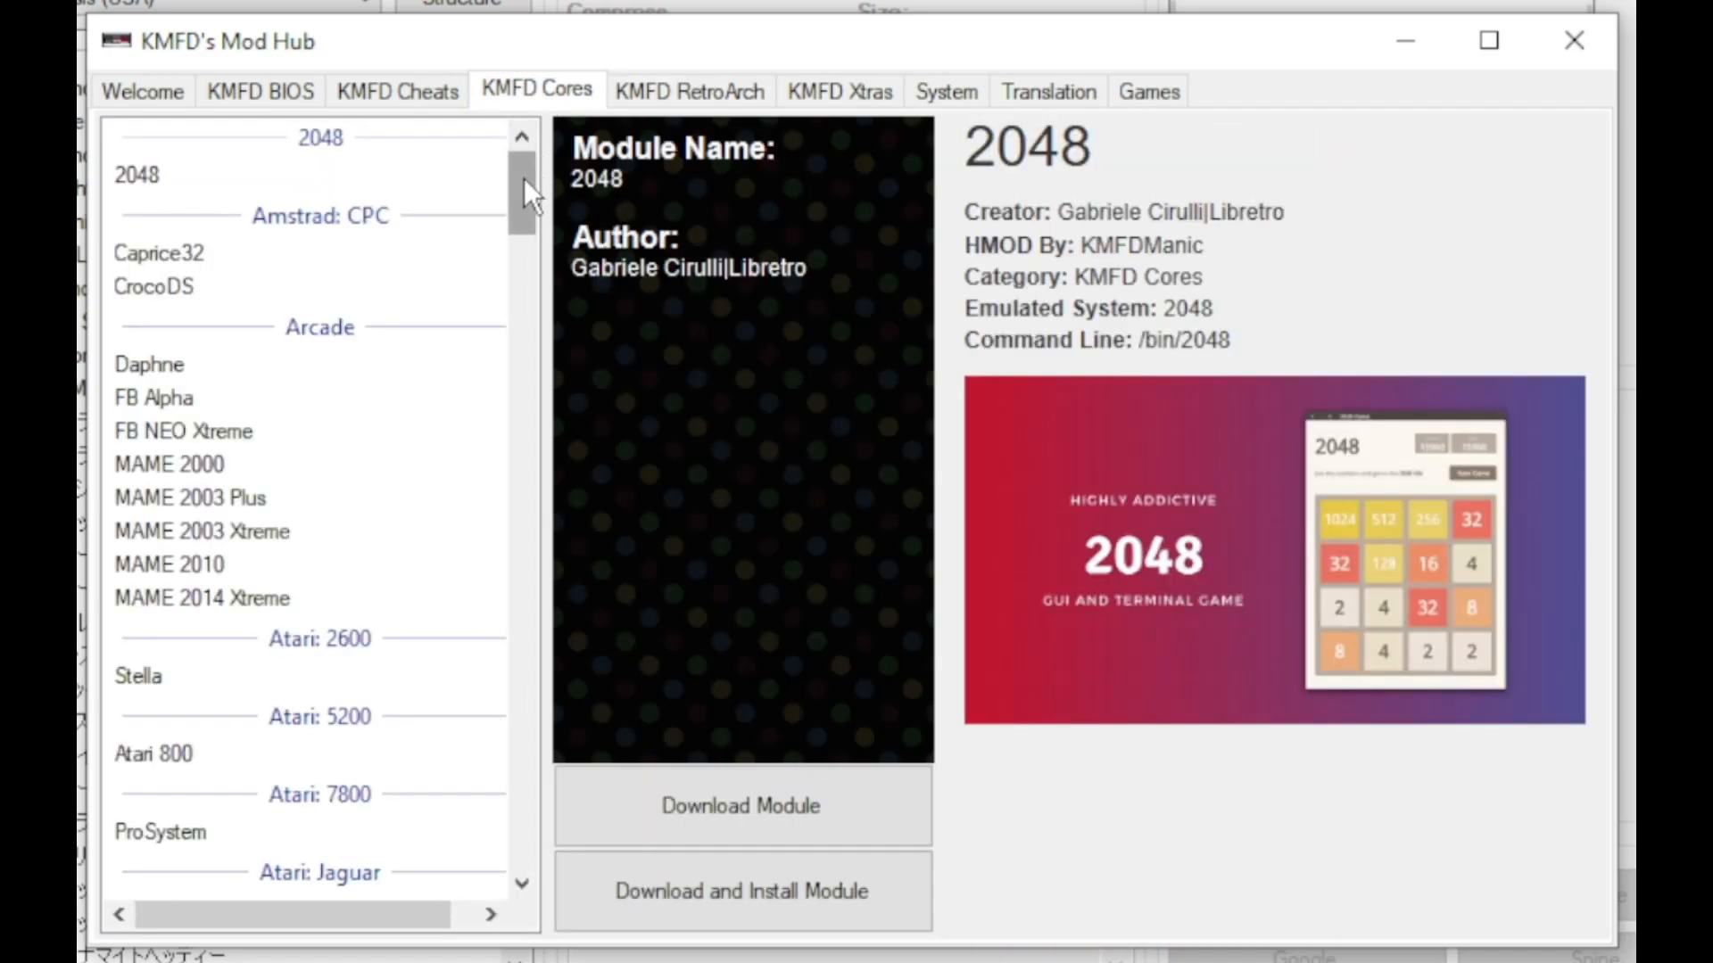
Browse the KMFD Cores list and download the Genesis Xtreme GX core
{"action": "left_click_drag", "start_coordinate": [523, 186], "coordinate": [523, 700]}
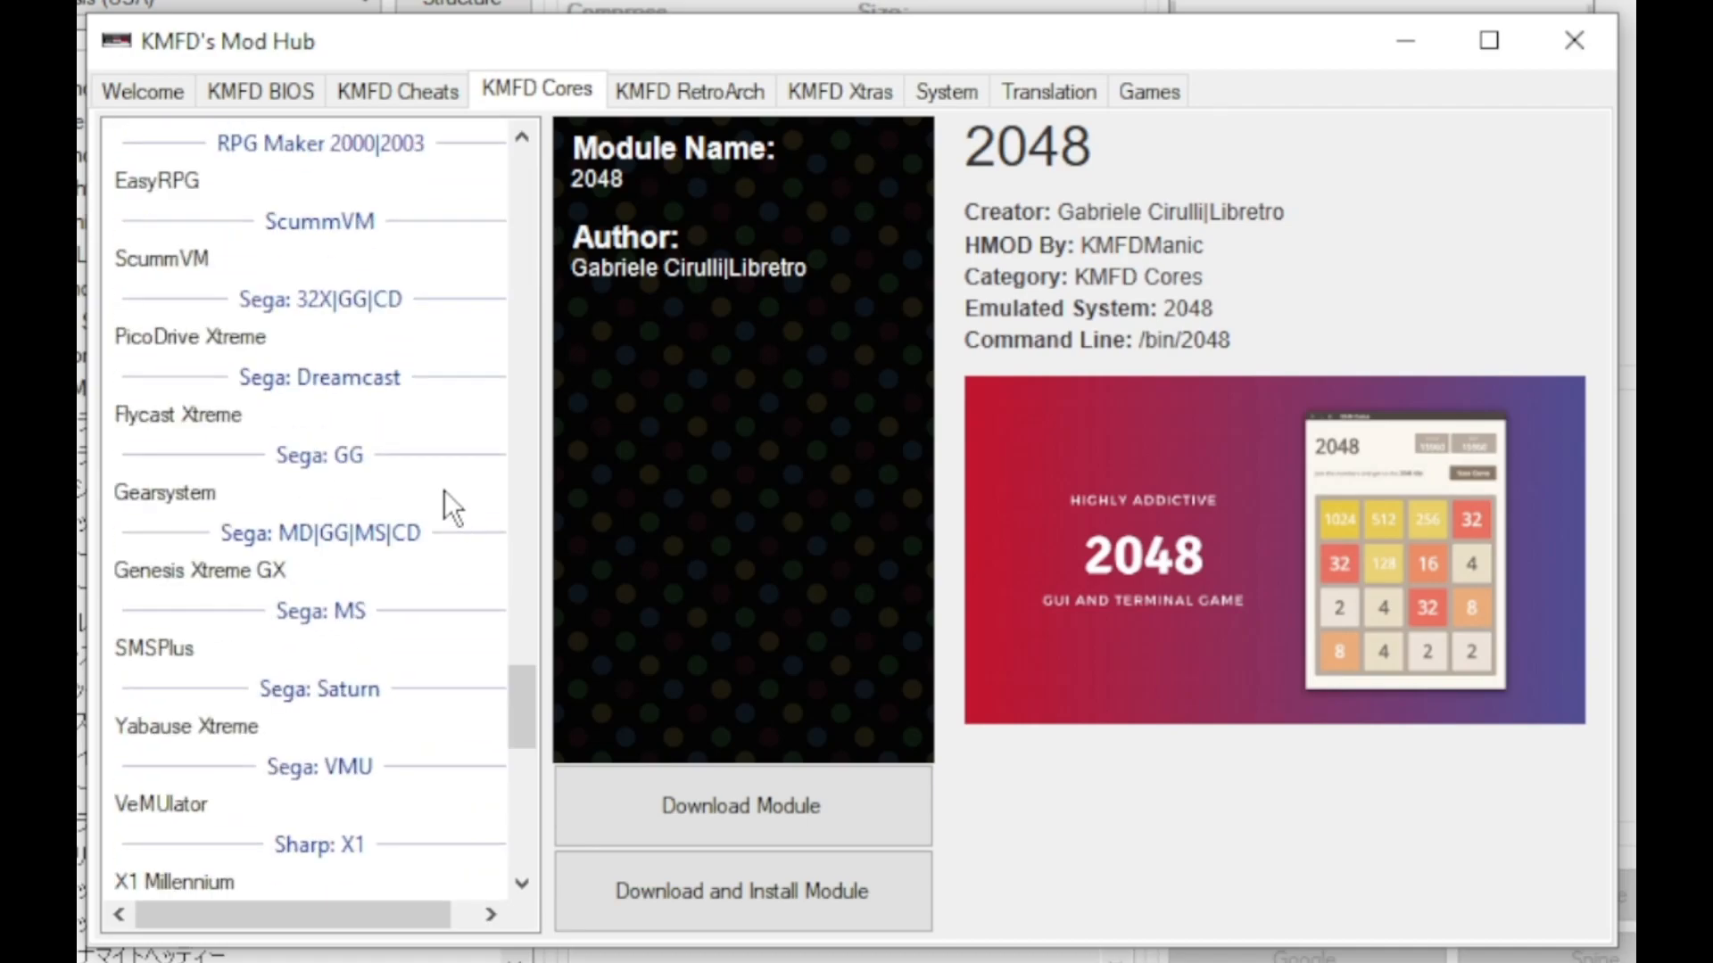
{"action": "mouse_move", "coordinate": [318, 349]}
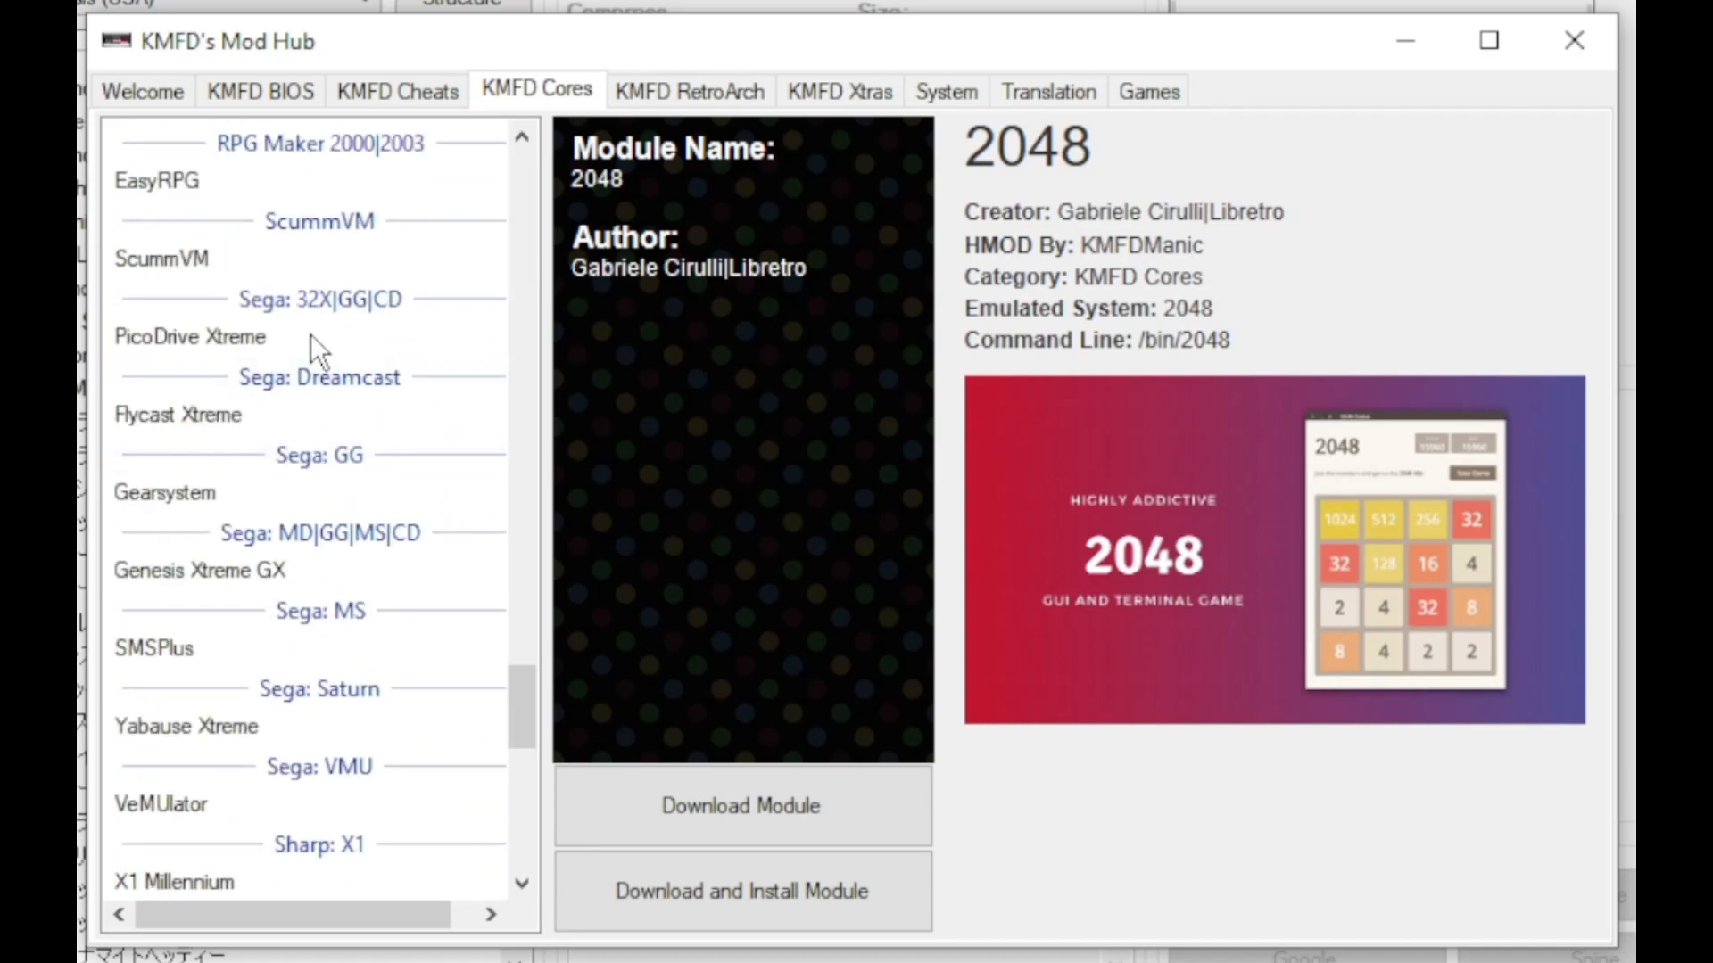
{"action": "mouse_move", "coordinate": [355, 602]}
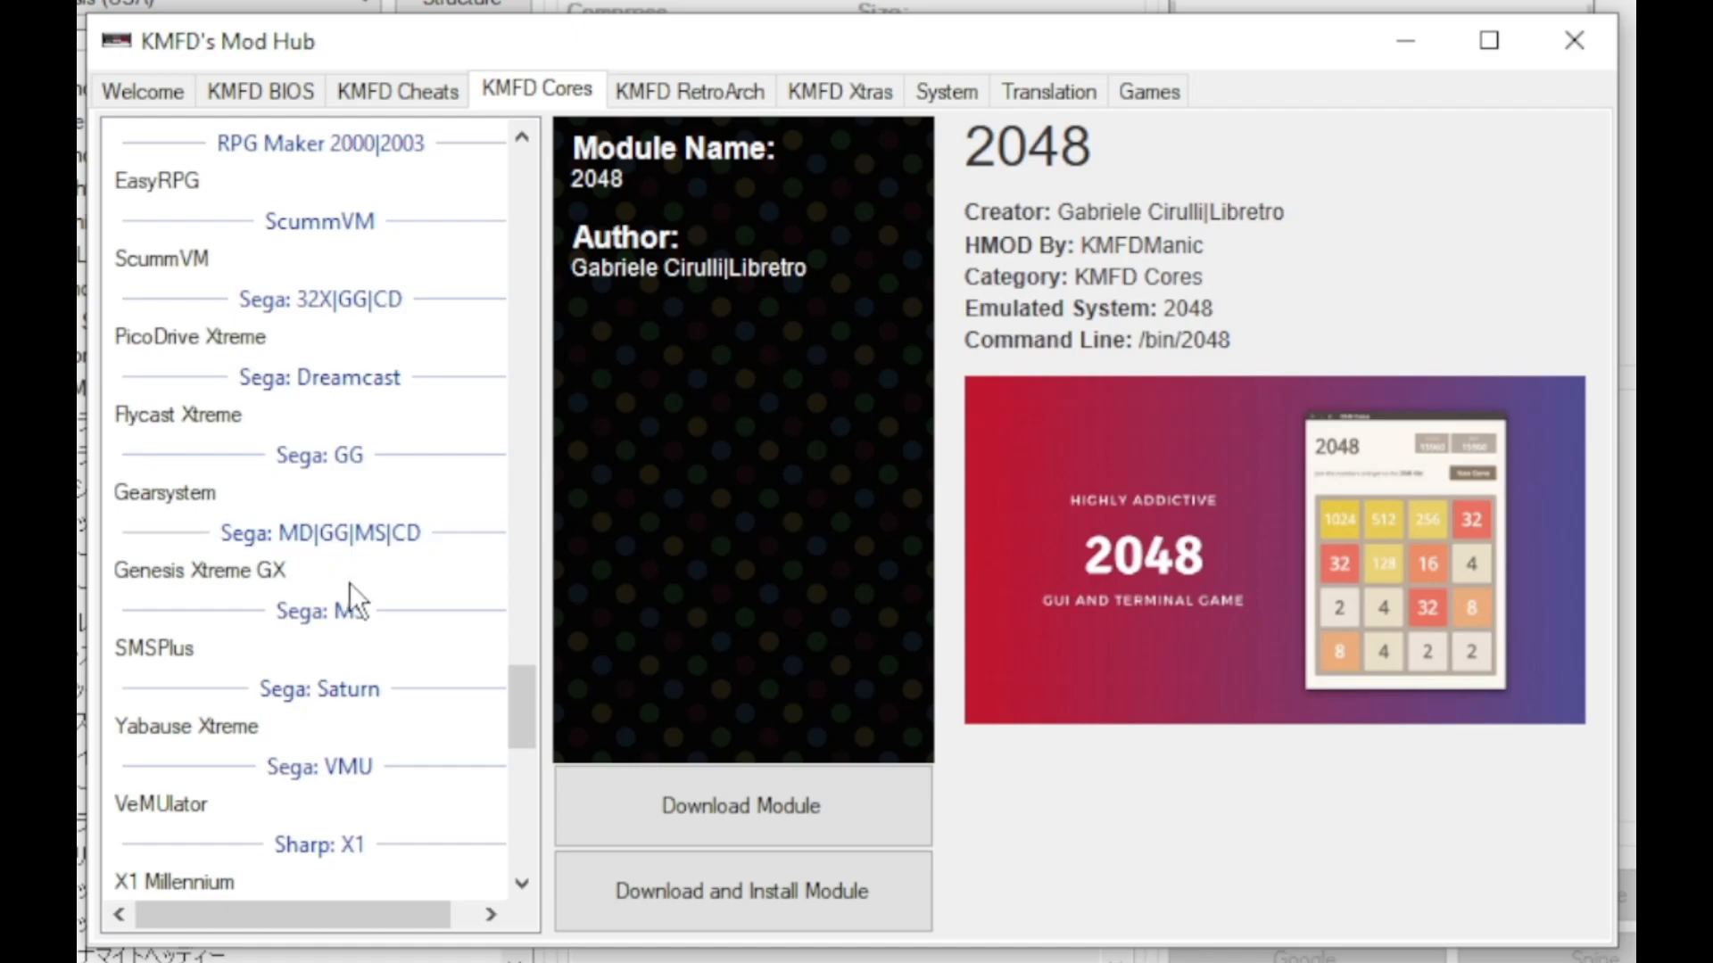
{"action": "mouse_move", "coordinate": [218, 591]}
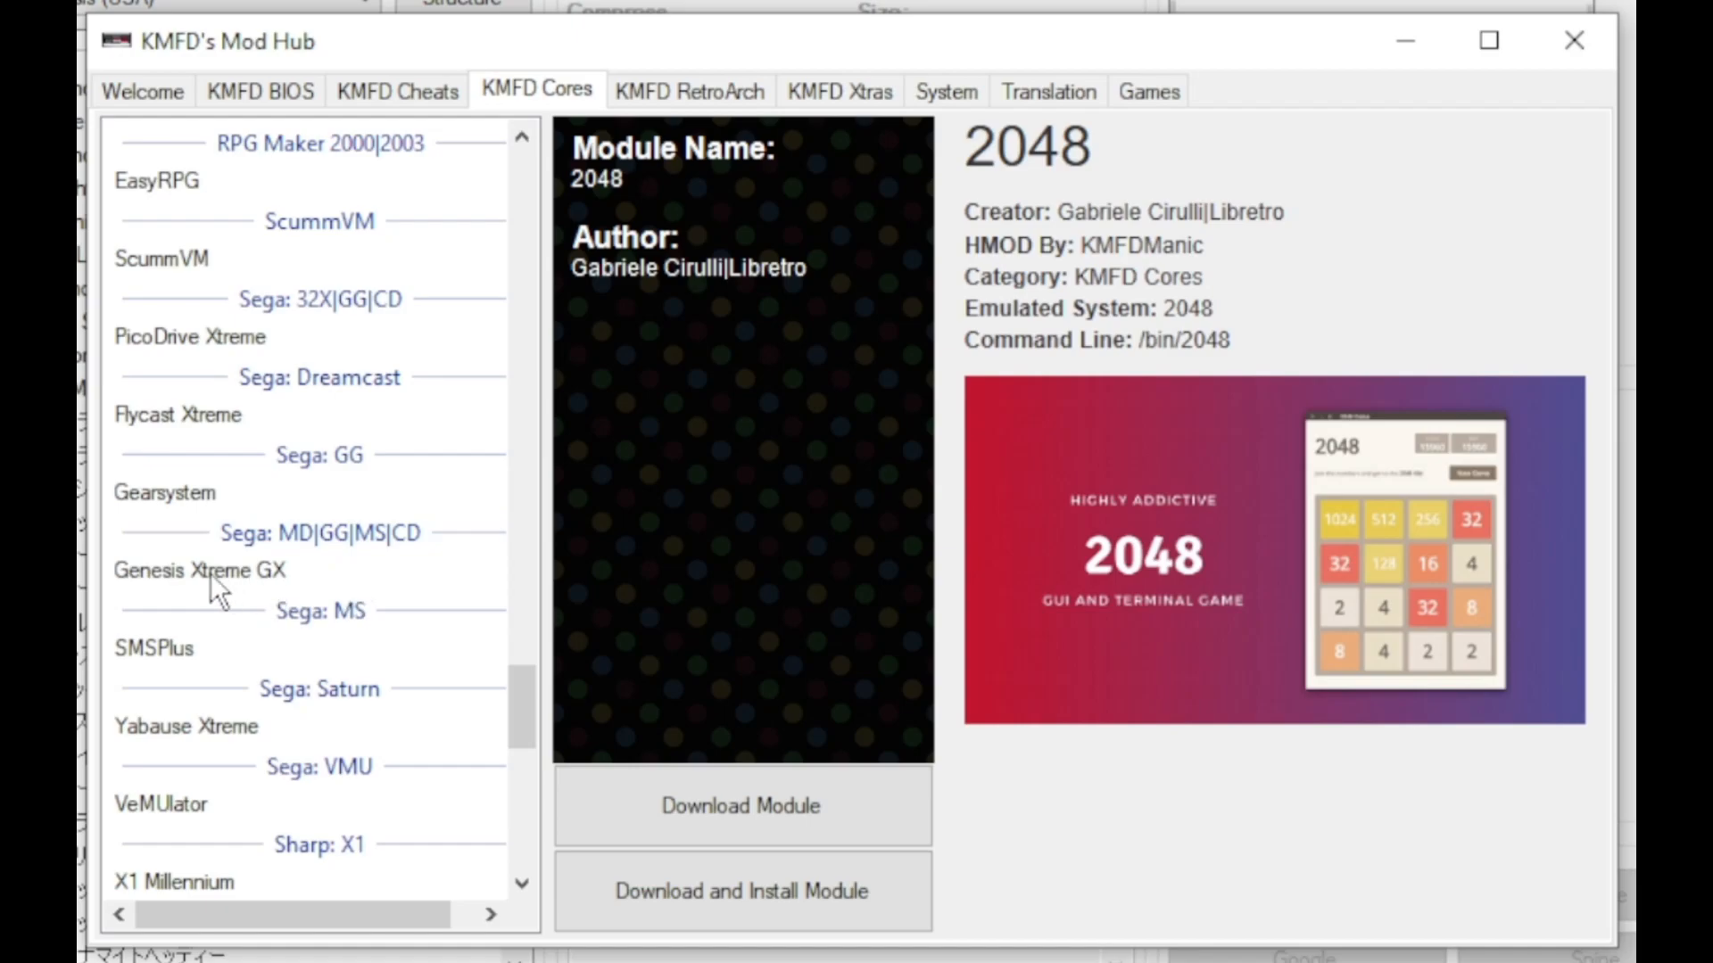
{"action": "left_click", "coordinate": [200, 569]}
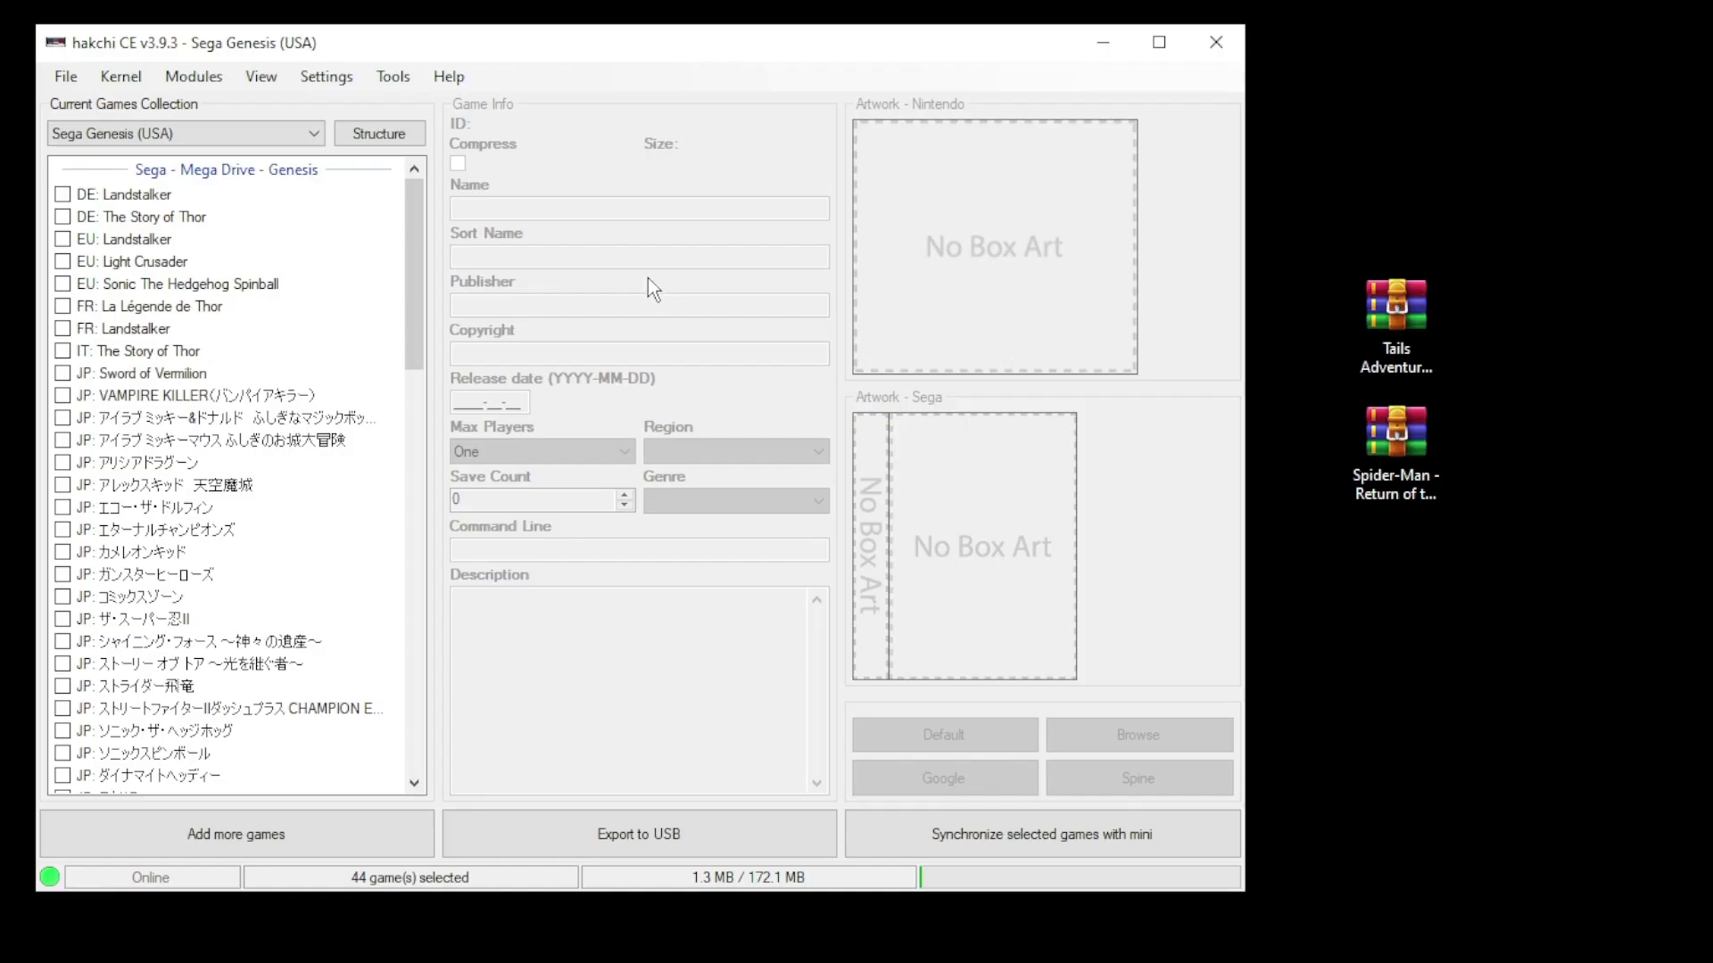
Install the checked Genesis Xtreme GX and RetroArch 1.9.10 Ozone modules via Install extra modules
{"action": "left_click", "coordinate": [193, 75]}
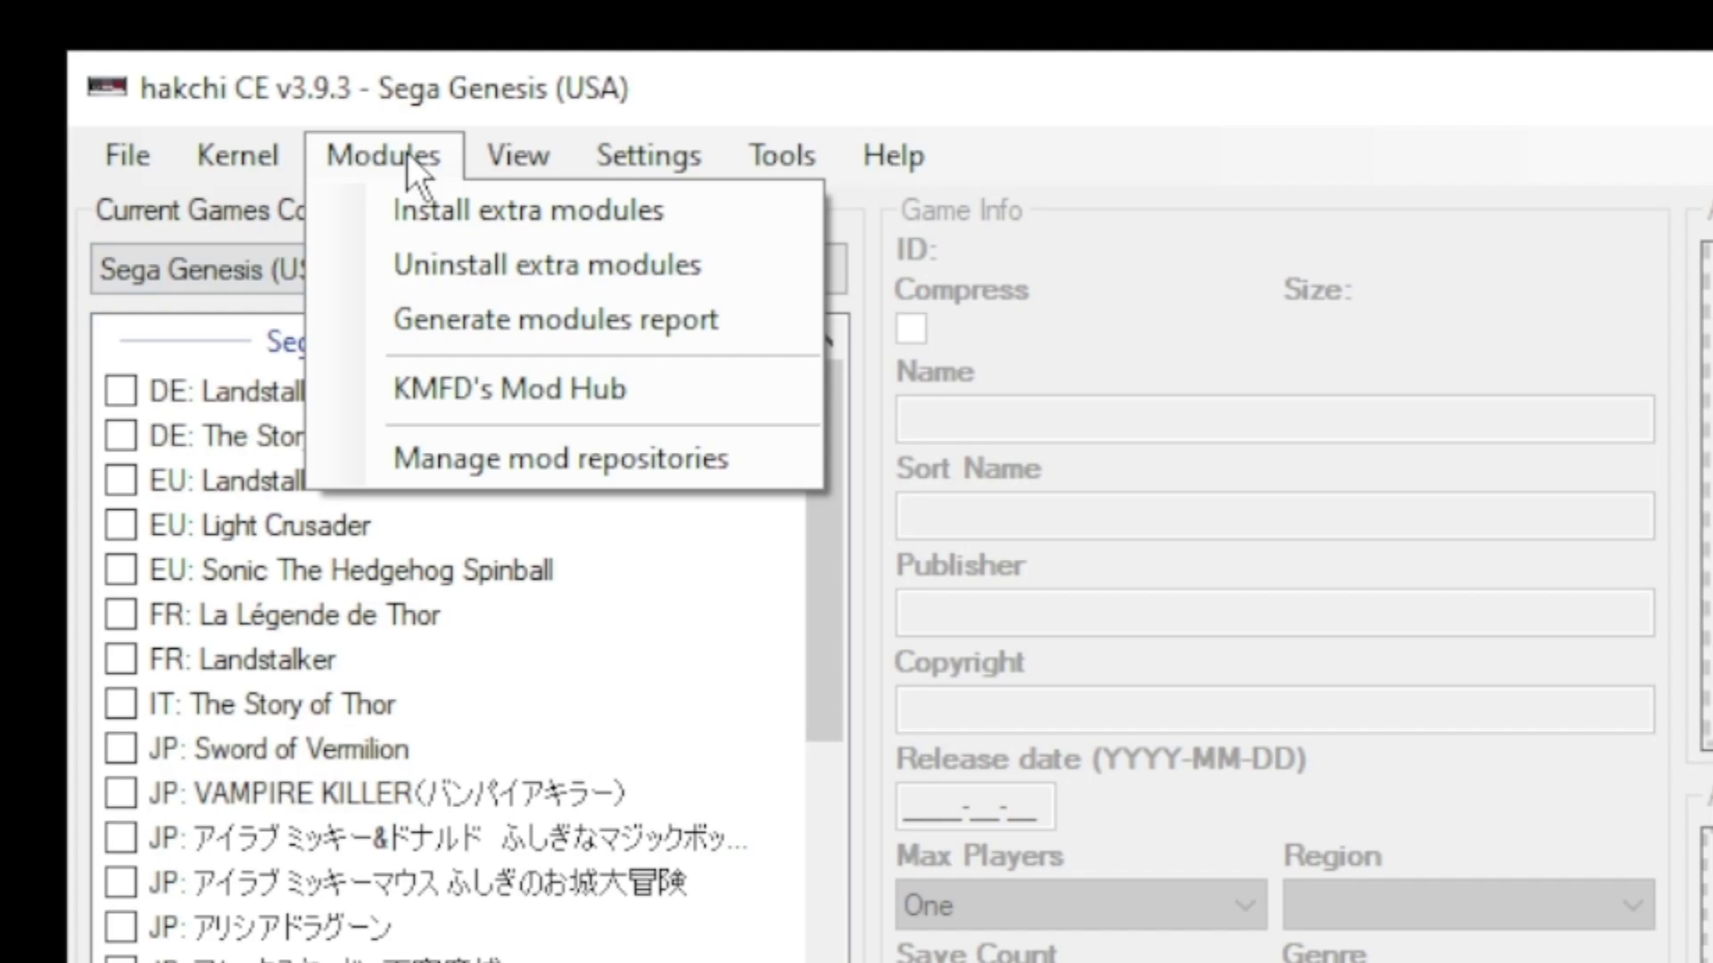
{"action": "mouse_move", "coordinate": [528, 210]}
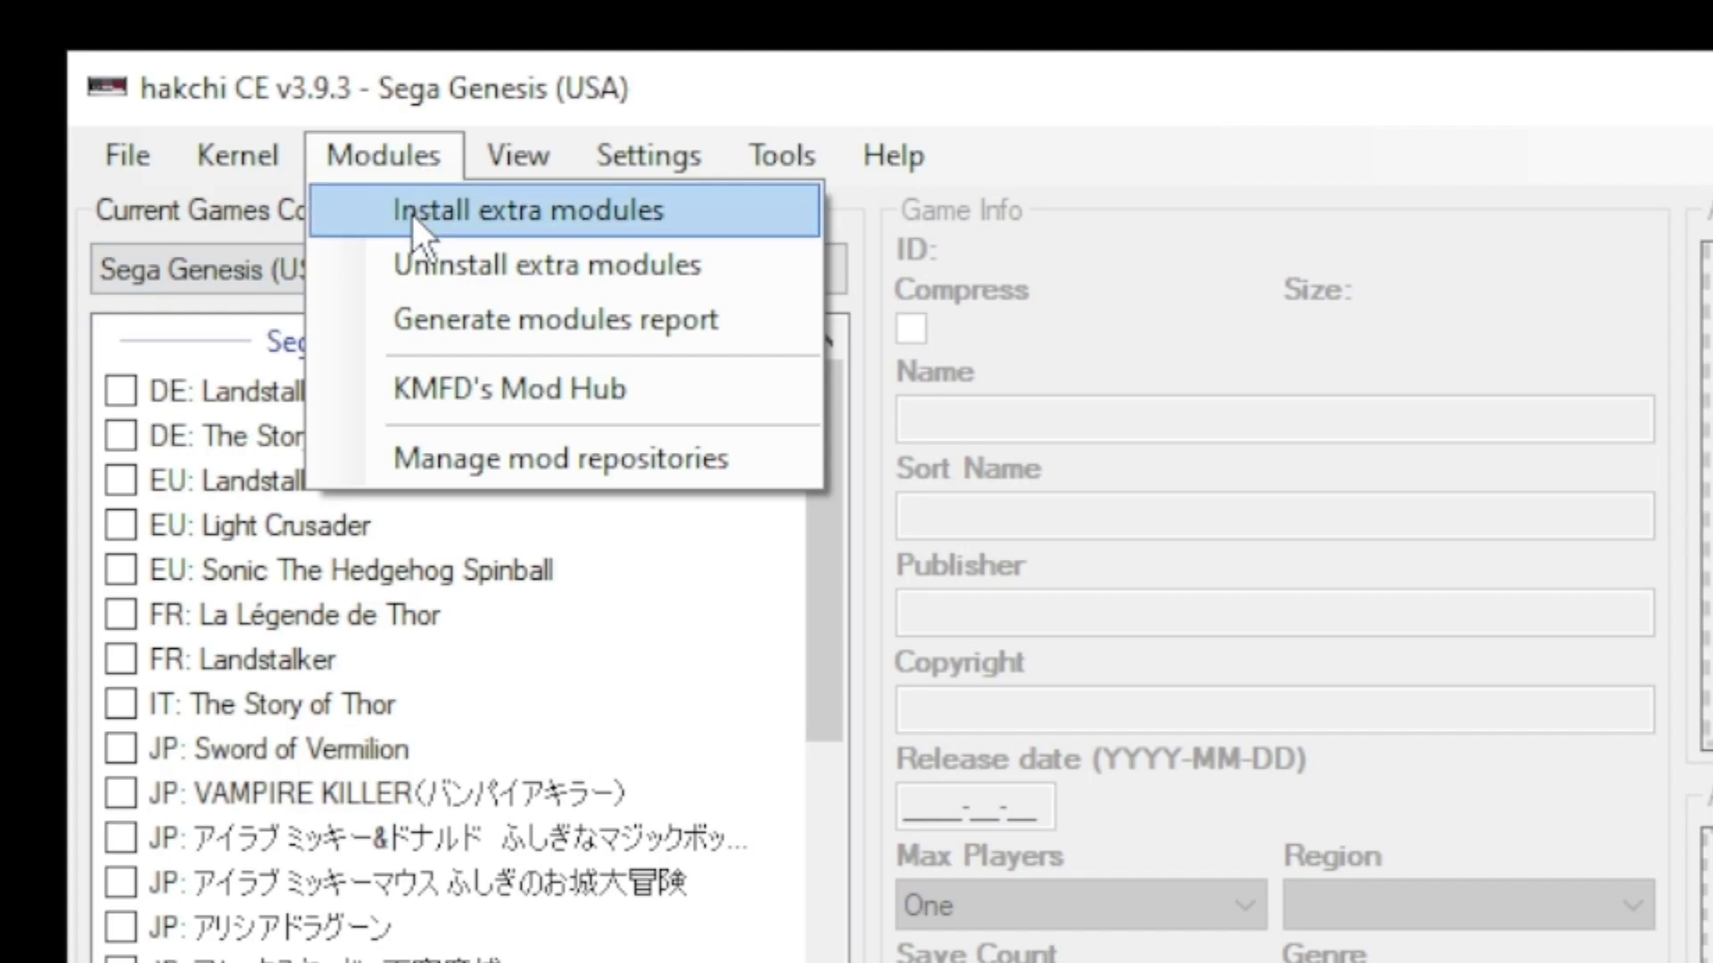
{"action": "left_click", "coordinate": [534, 210]}
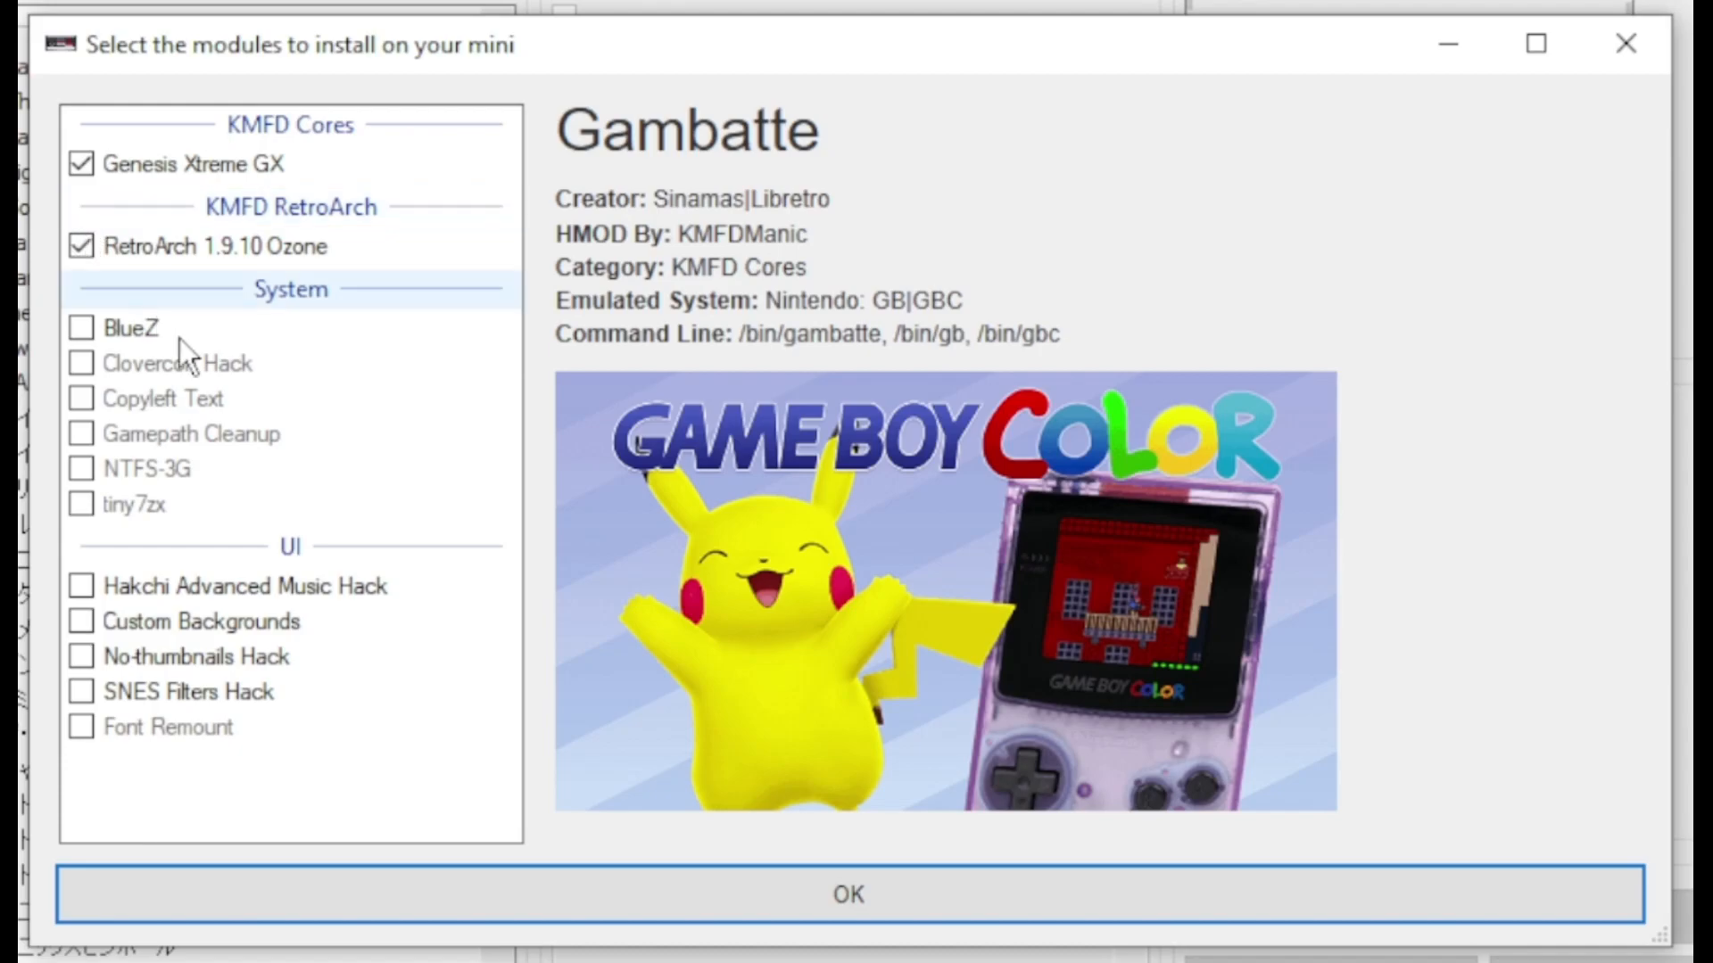
{"action": "left_click", "coordinate": [846, 894]}
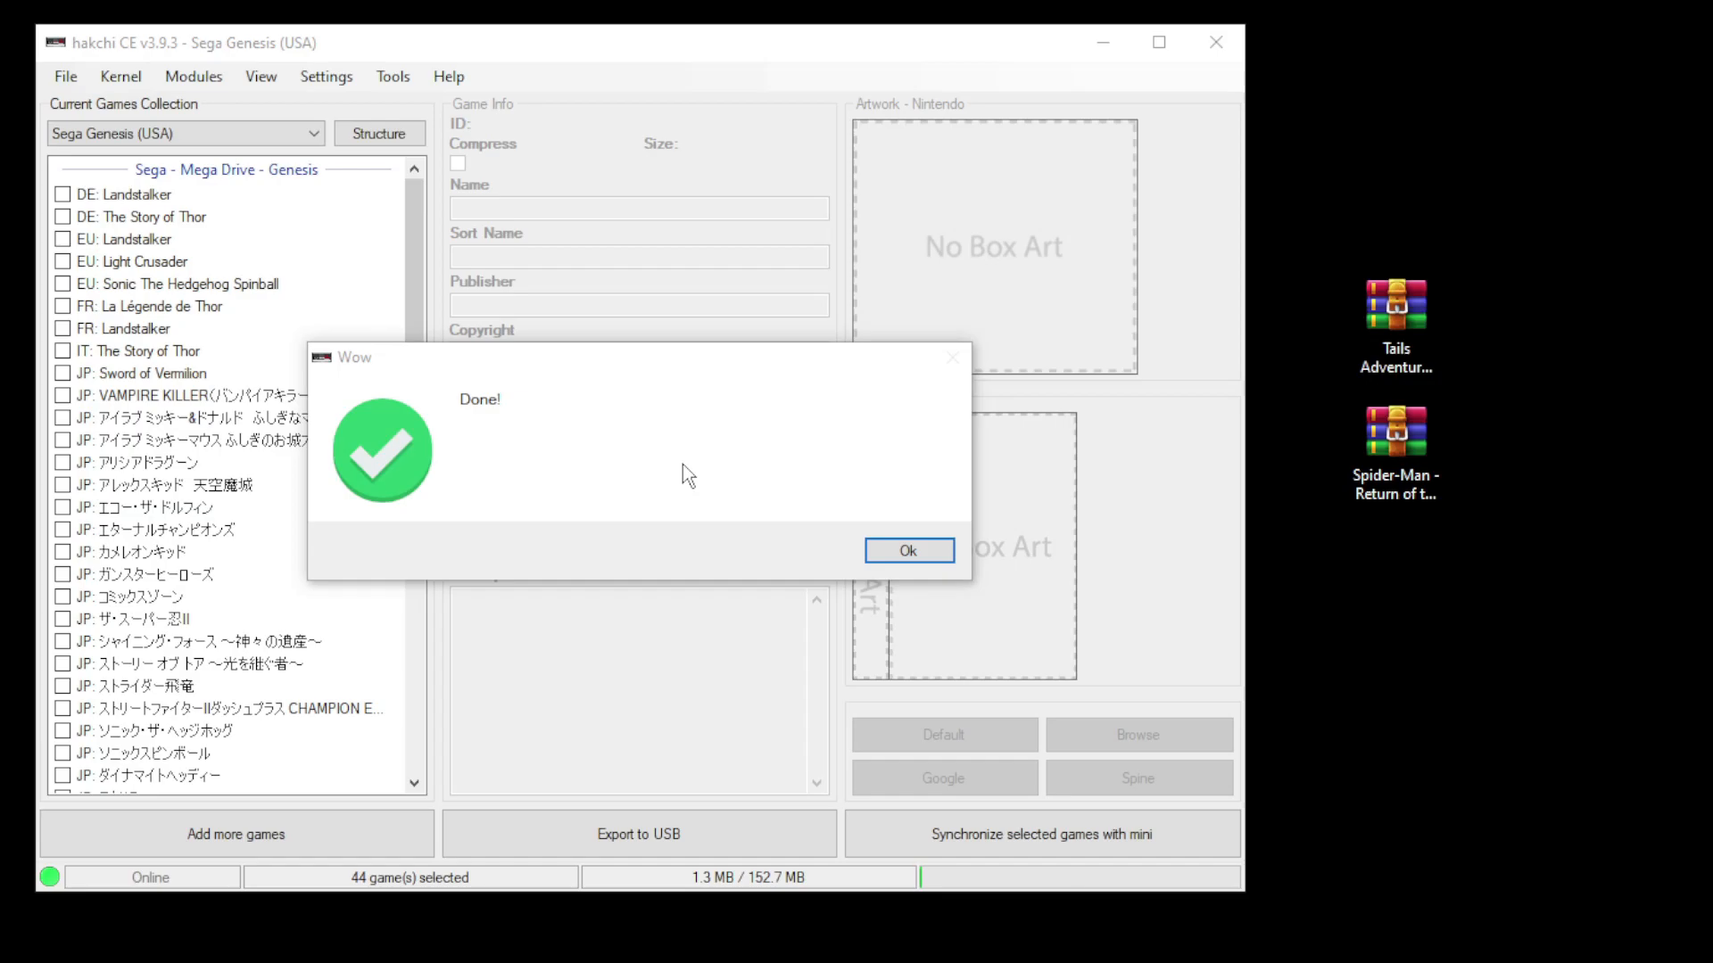
{"action": "left_click", "coordinate": [906, 550]}
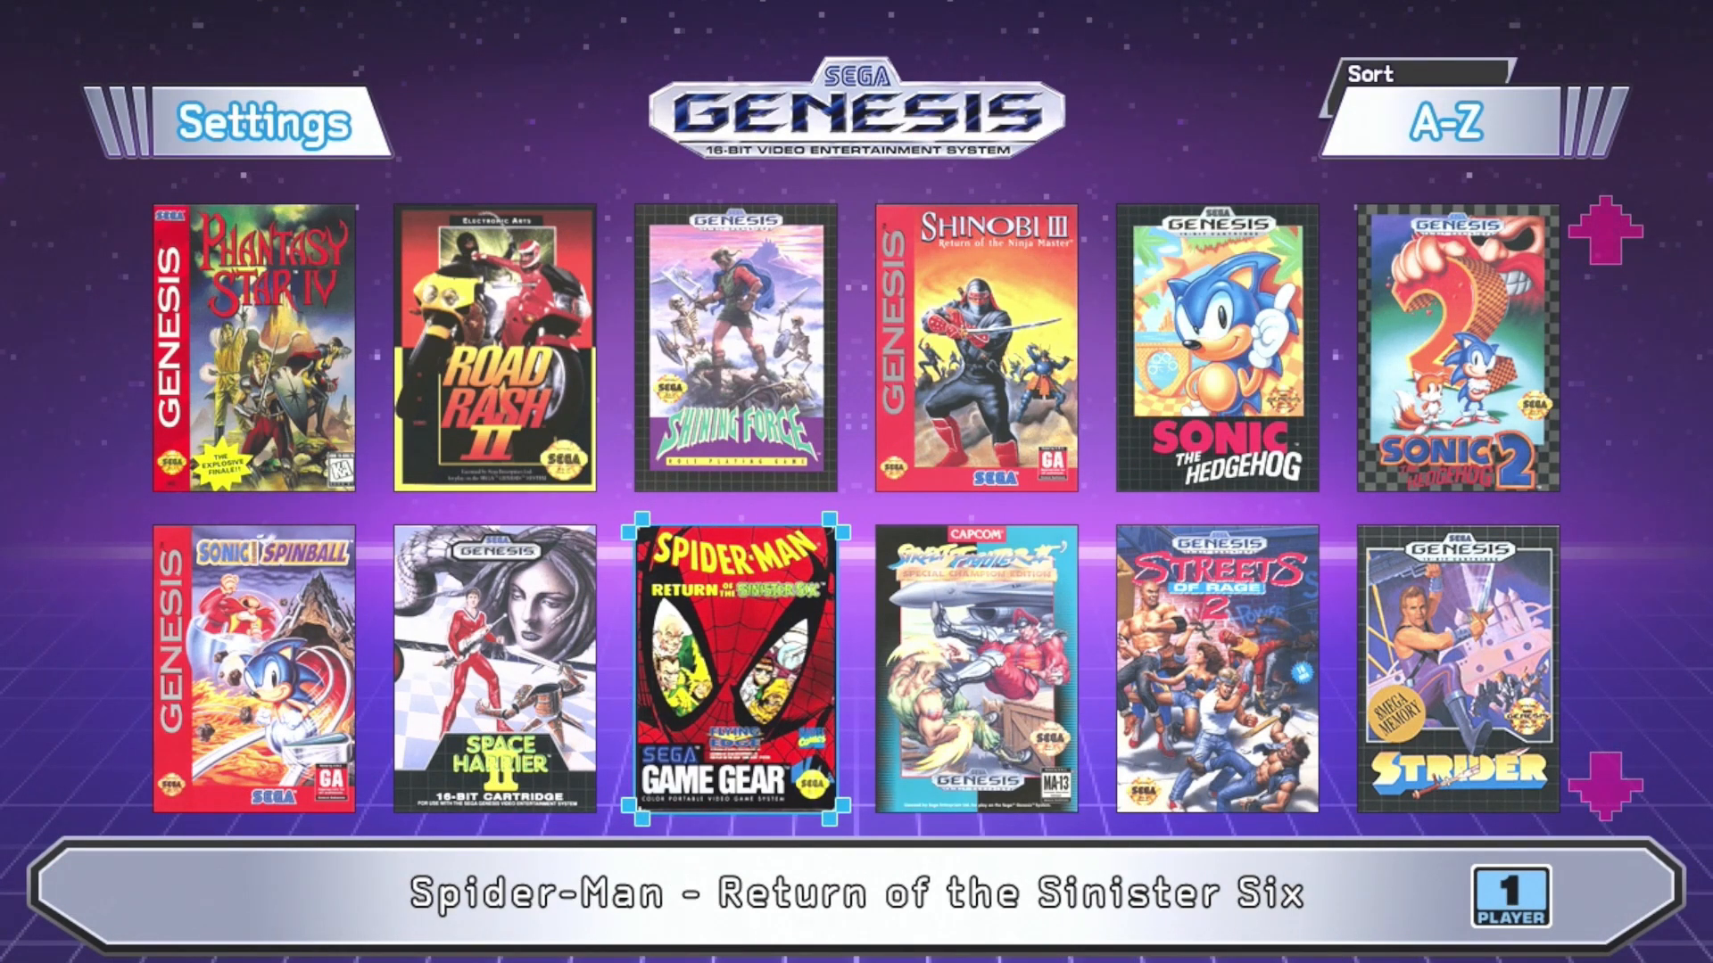
View the details of Spider-Man - Return of the Sinister Six, then cancel out
{"action": "left_click", "coordinate": [723, 669]}
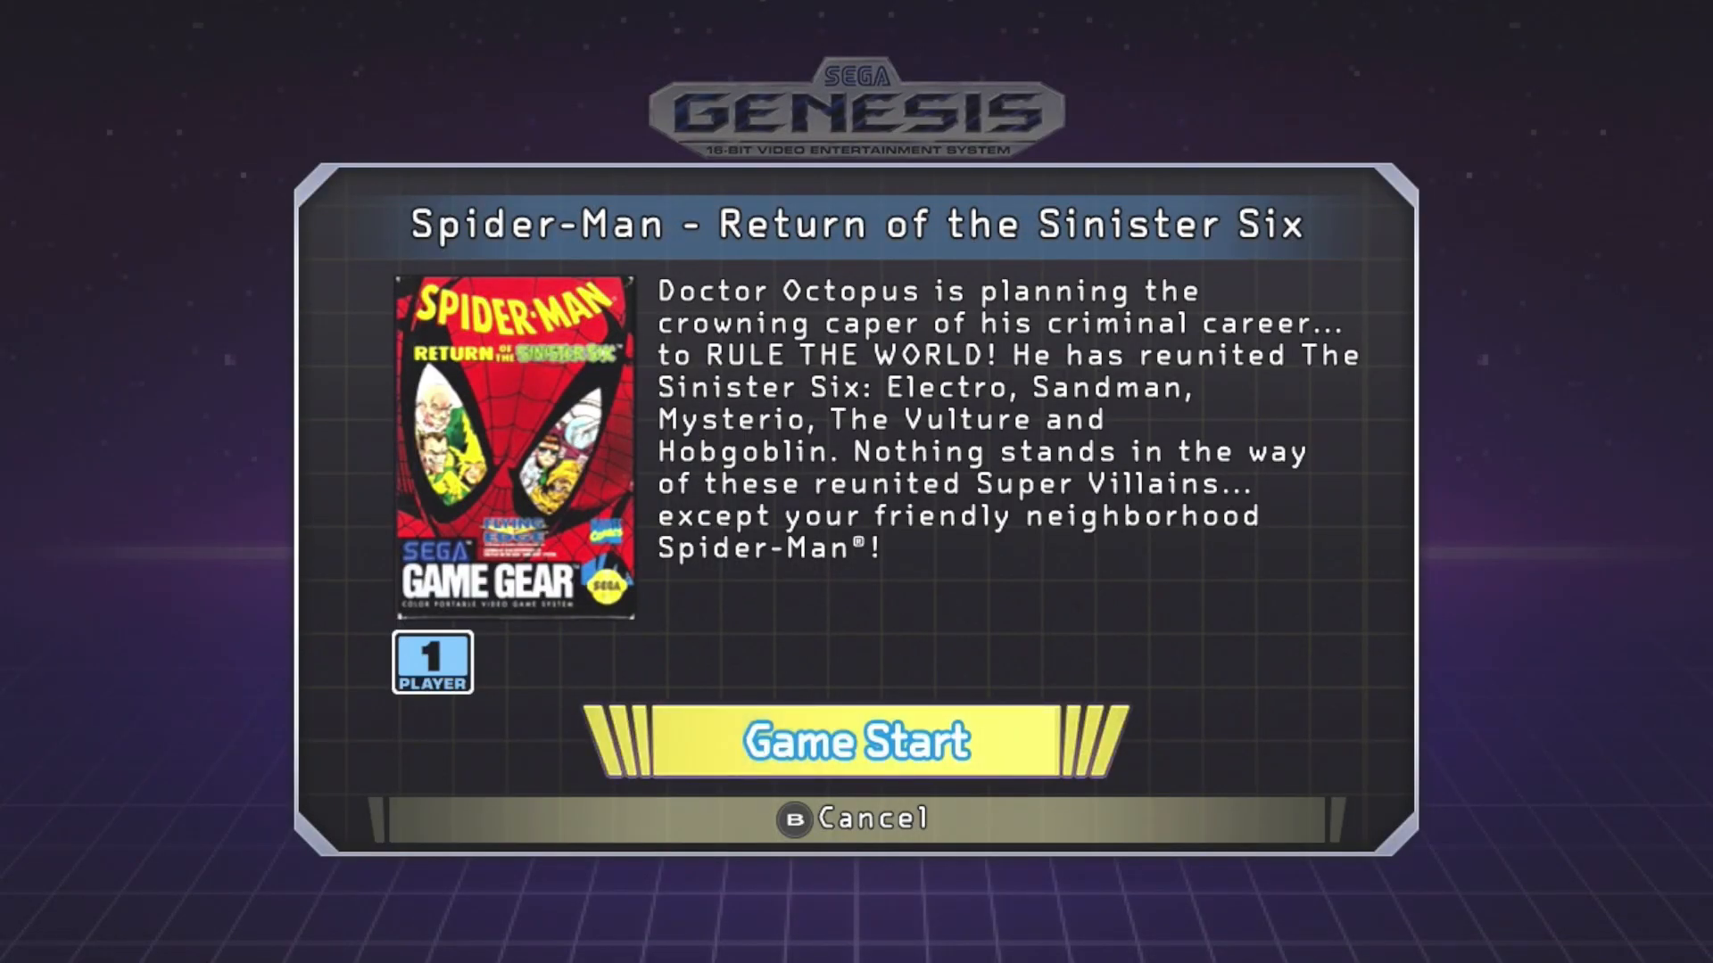
{"action": "left_click", "coordinate": [854, 741]}
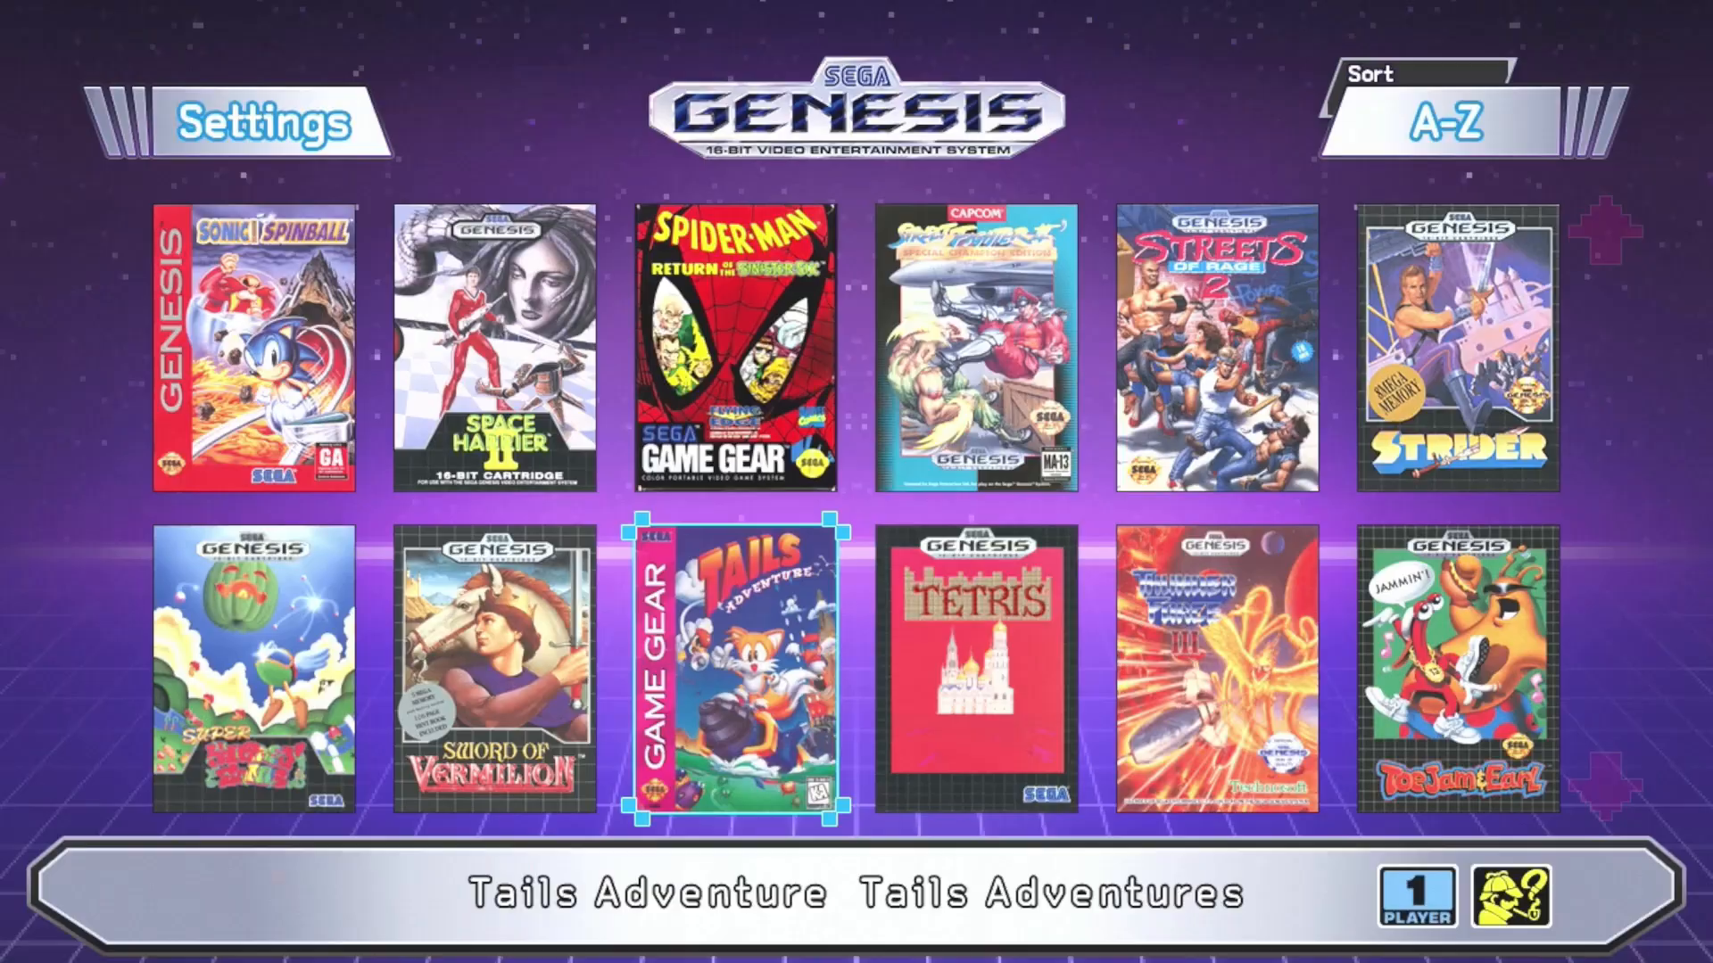
Select Tails Adventure and launch it with Game Start
{"action": "left_click", "coordinate": [738, 669]}
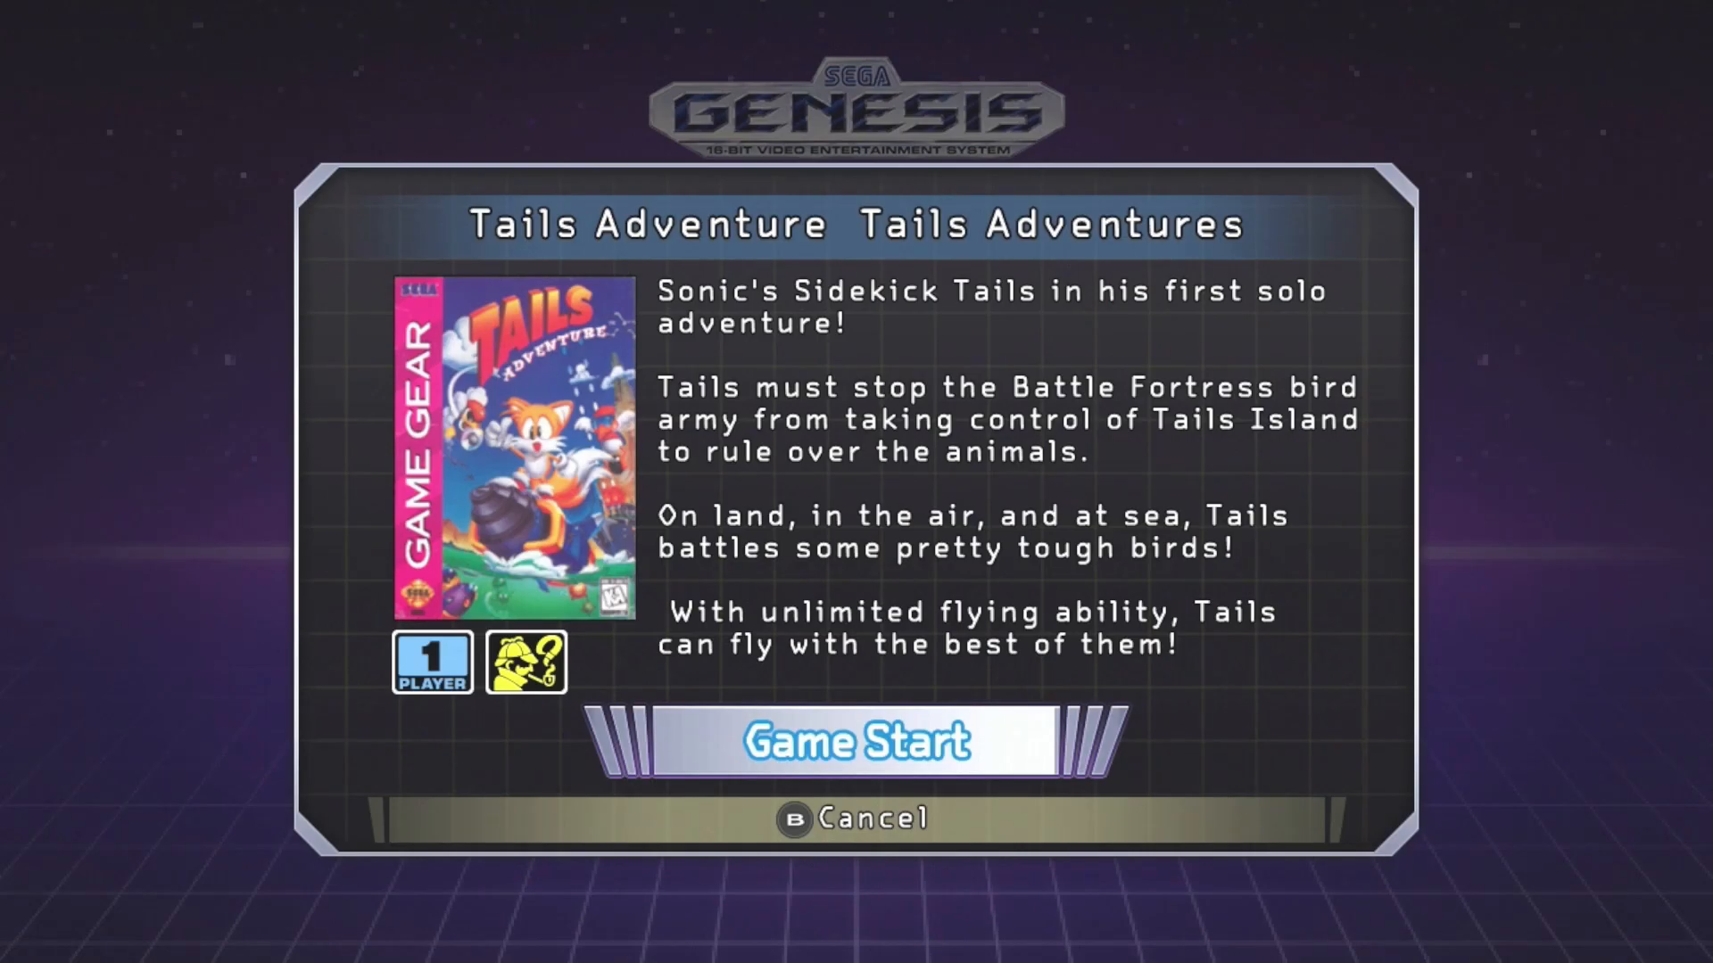
{"action": "left_click", "coordinate": [854, 740]}
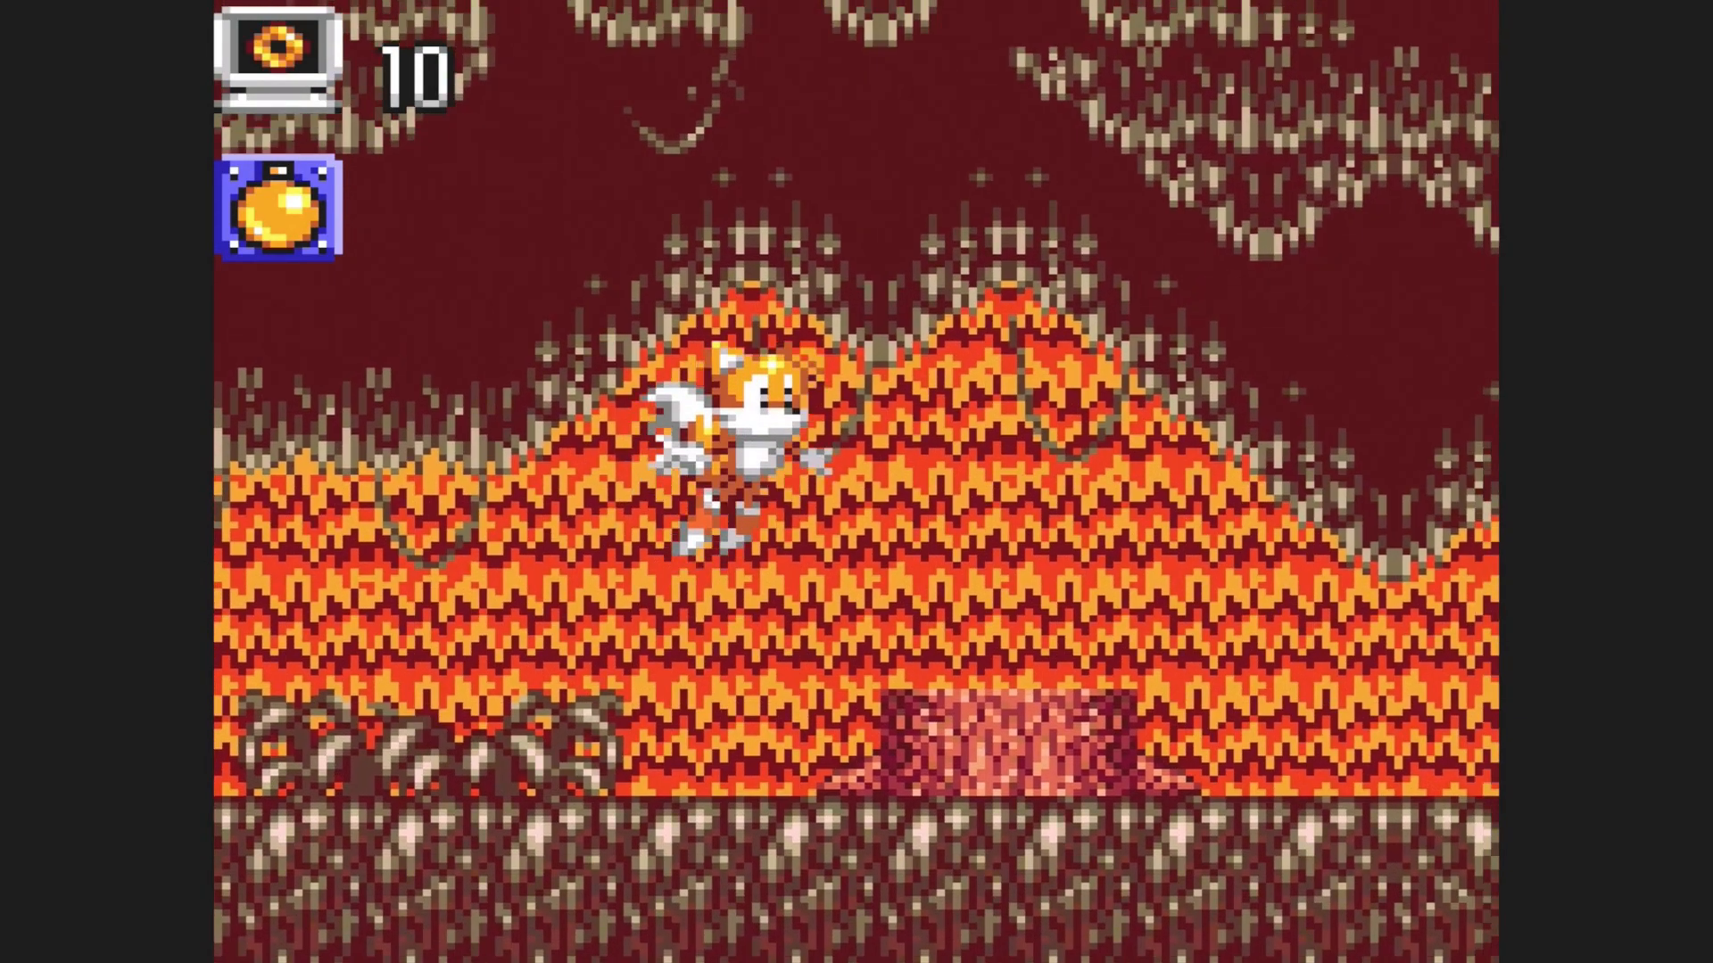